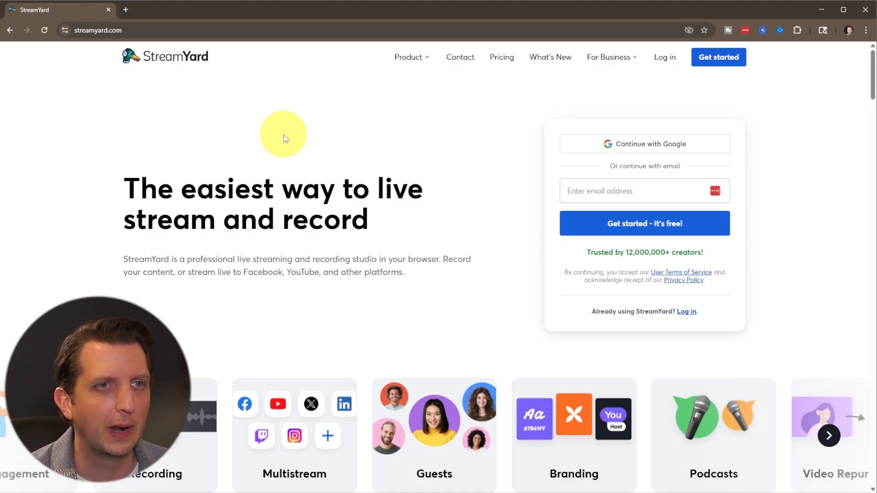
Answer the welcome survey and choose the free trial instead of the paid offer.
scroll(down, 3)
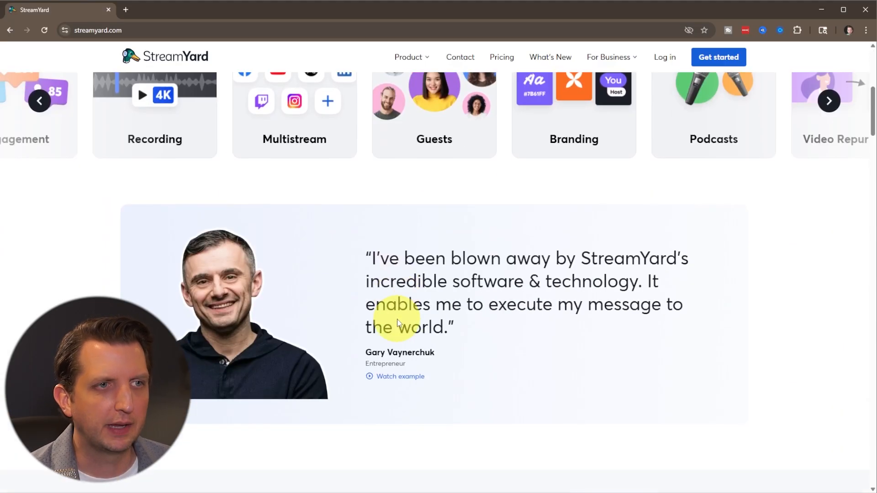
scroll(down, 3)
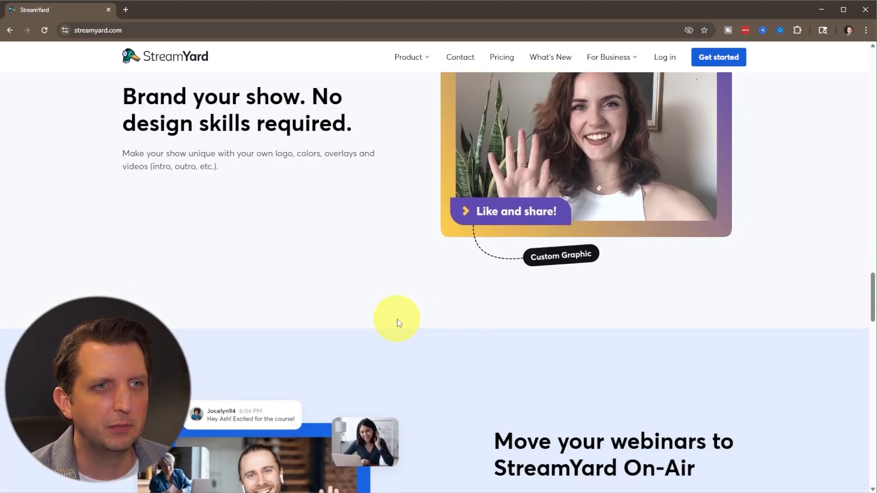
scroll(down, 3)
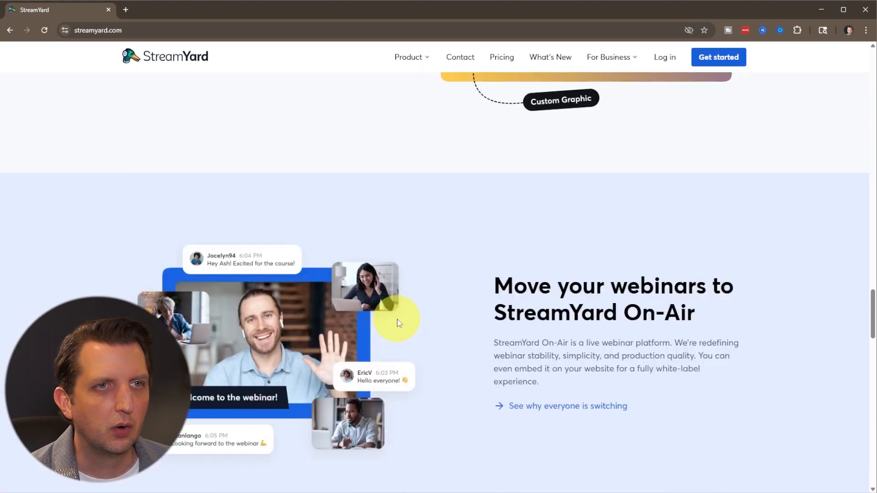
scroll(up, 3)
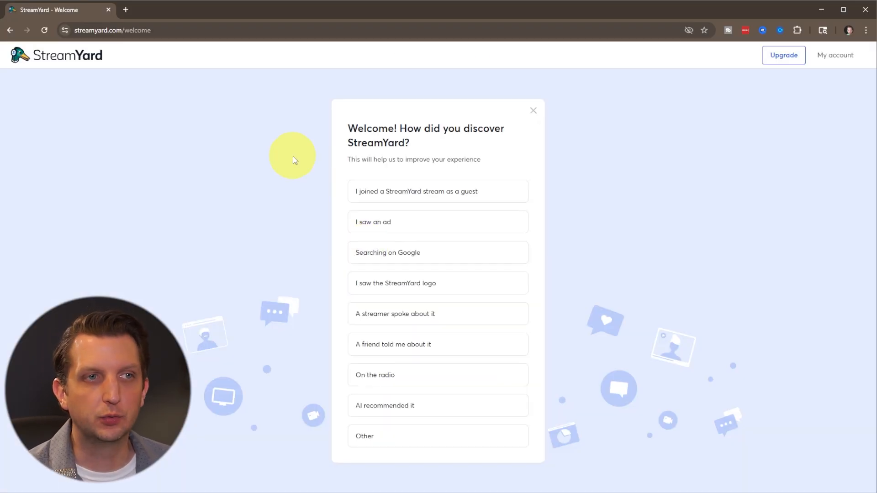
mouse_move(475, 143)
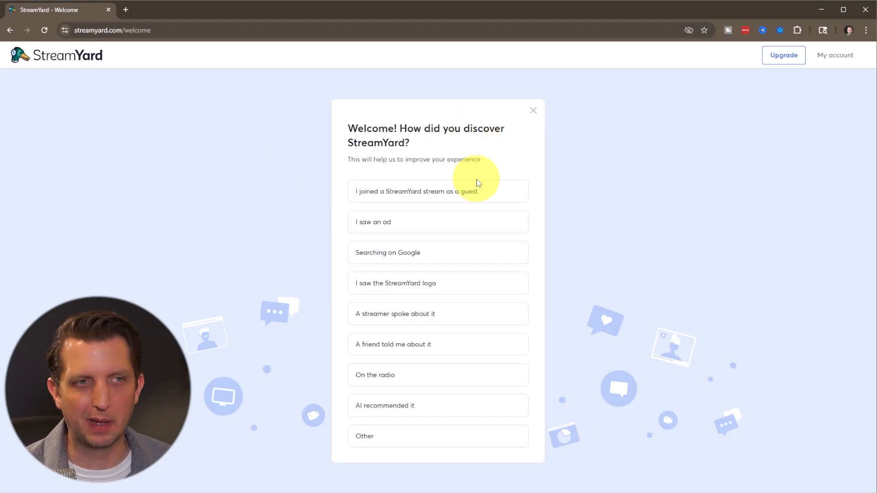
click(438, 192)
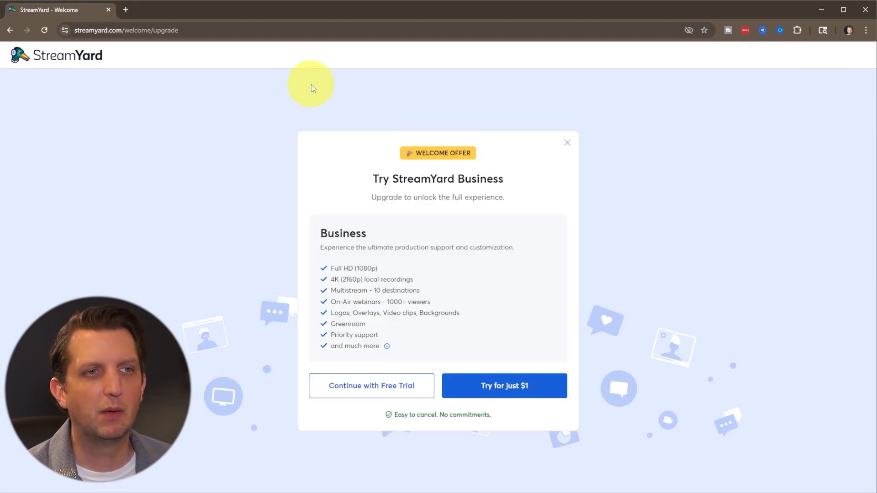
mouse_move(290, 276)
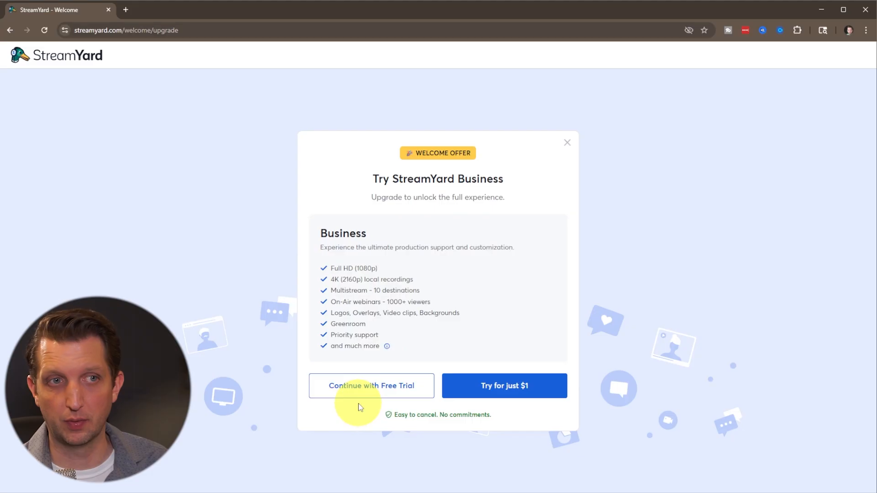
click(370, 385)
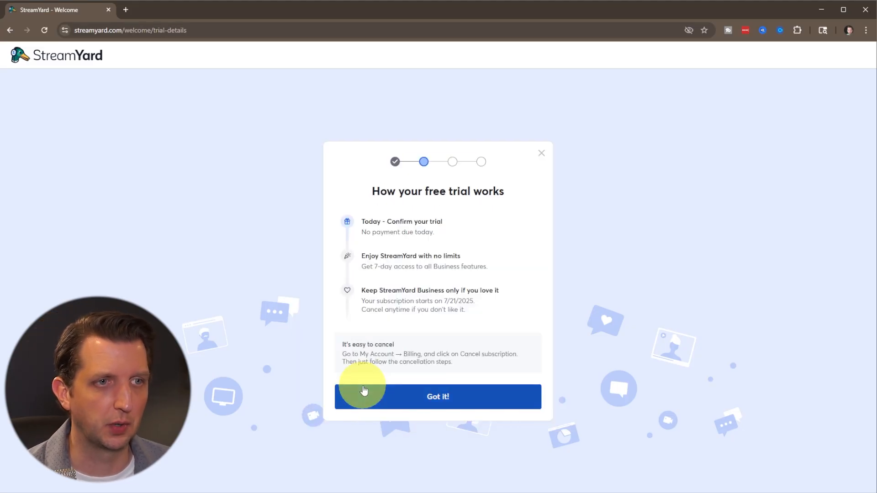
click(438, 396)
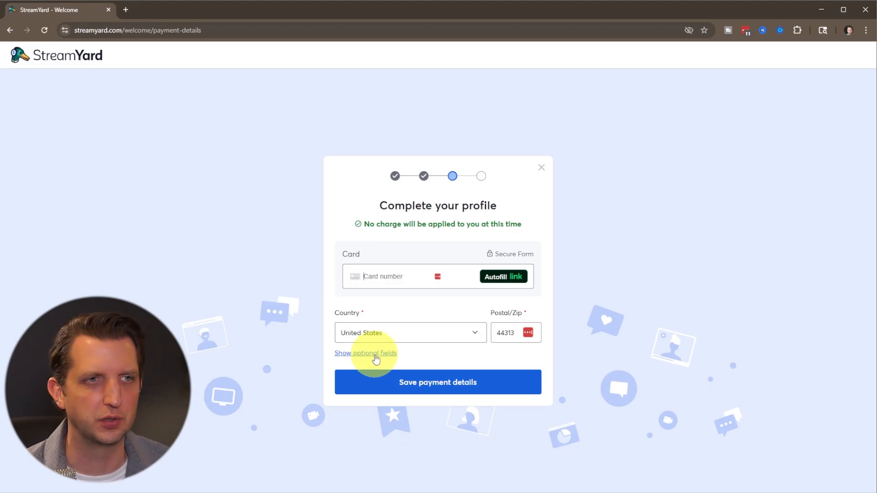
Save the payment details and confirm the Monthly Business plan trial checkout.
click(437, 382)
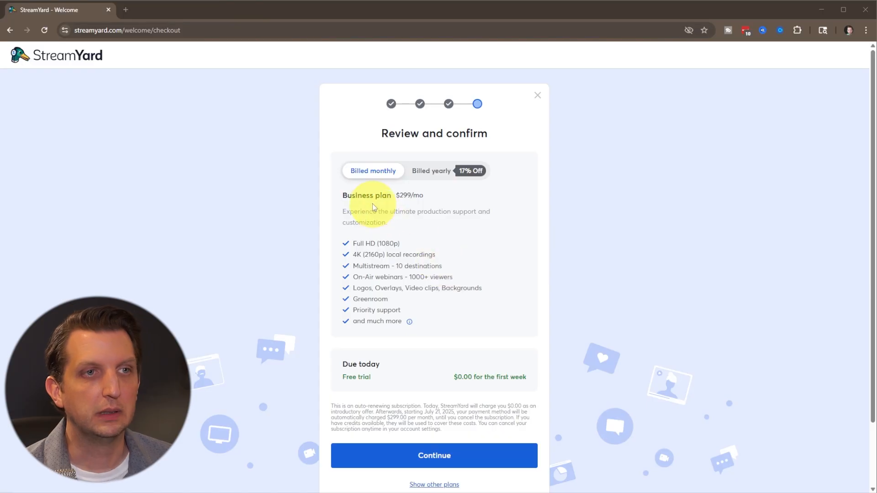
mouse_move(378, 163)
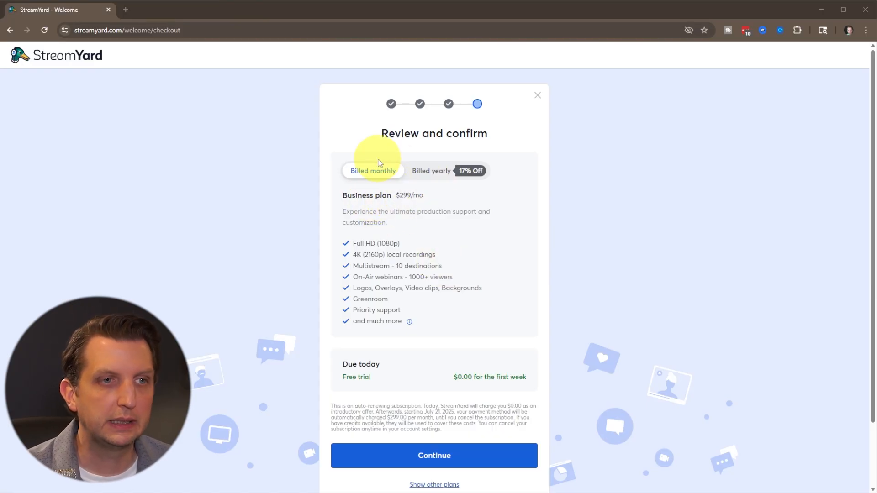
mouse_move(463, 475)
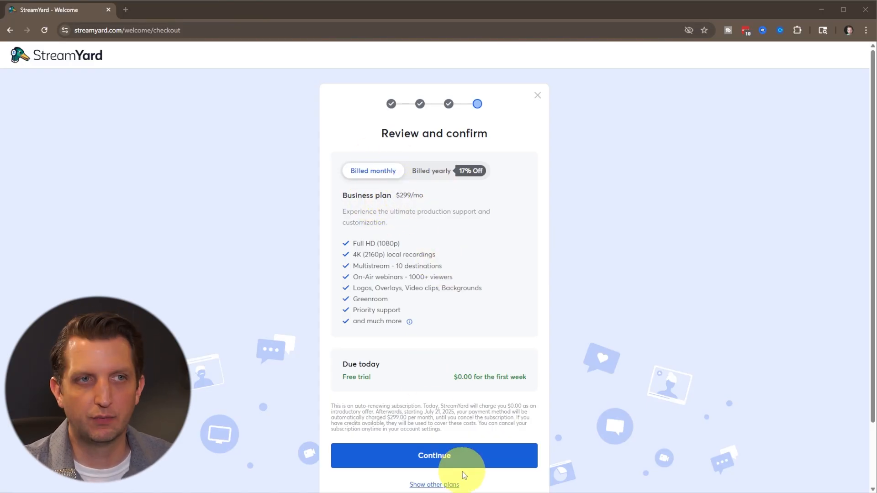
click(434, 455)
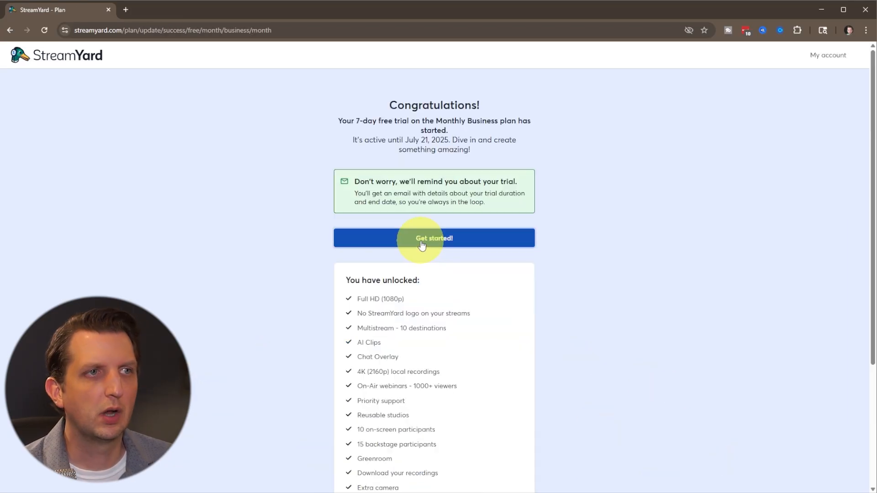
Leave the trial confirmation, look at the Destinations section, and return to the streams home page.
click(433, 237)
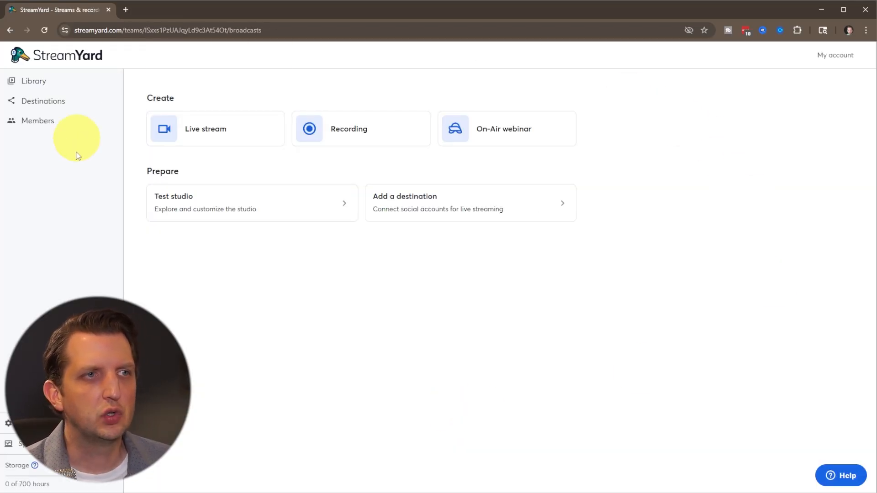
mouse_move(258, 450)
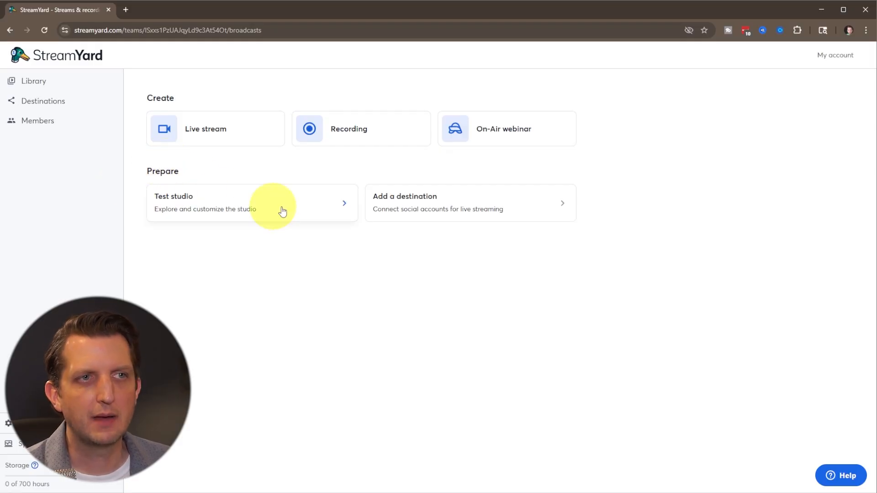
mouse_move(73, 148)
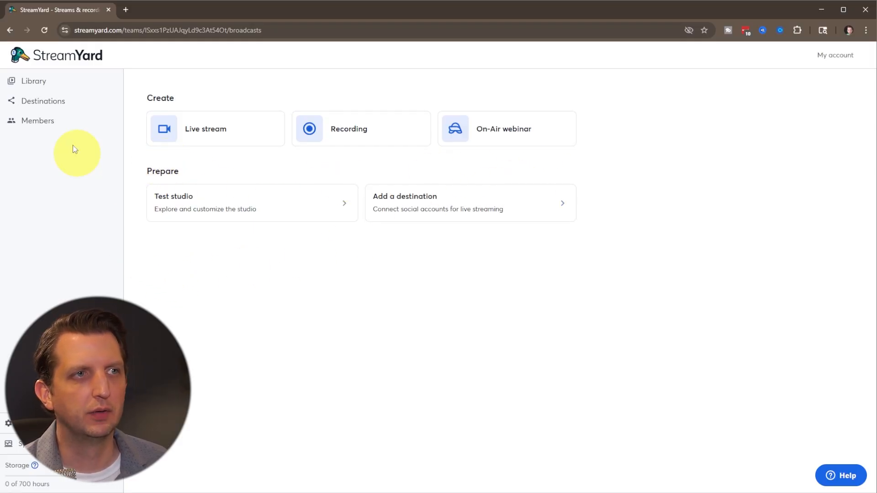
click(33, 80)
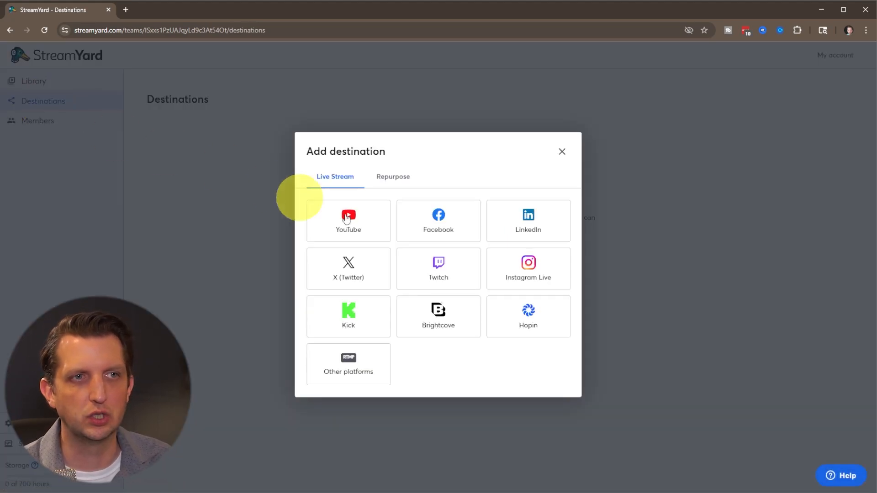
mouse_move(479, 252)
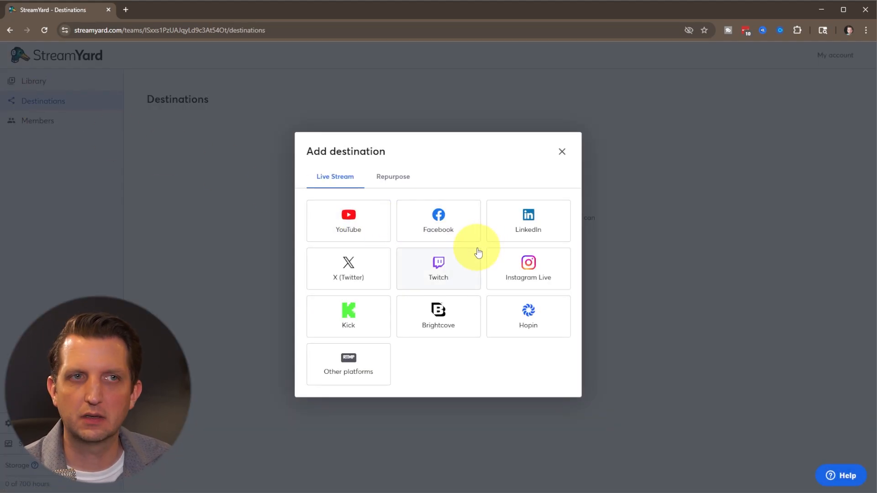
mouse_move(353, 225)
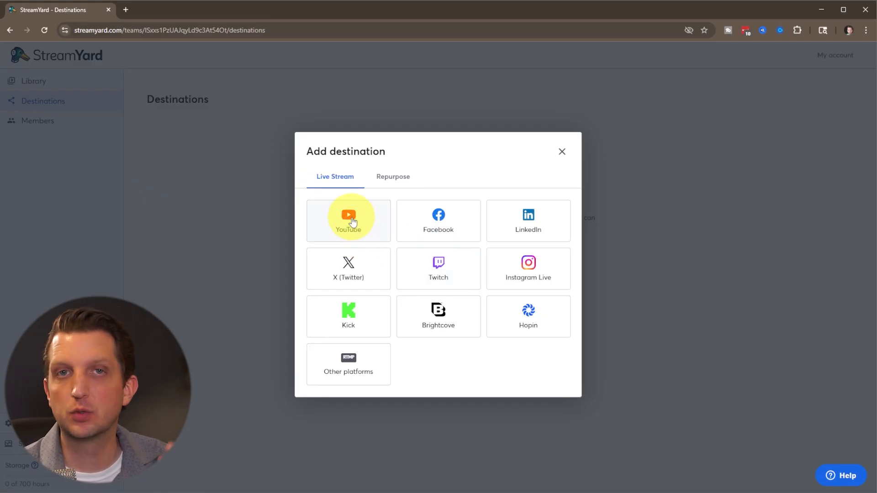
mouse_move(546, 166)
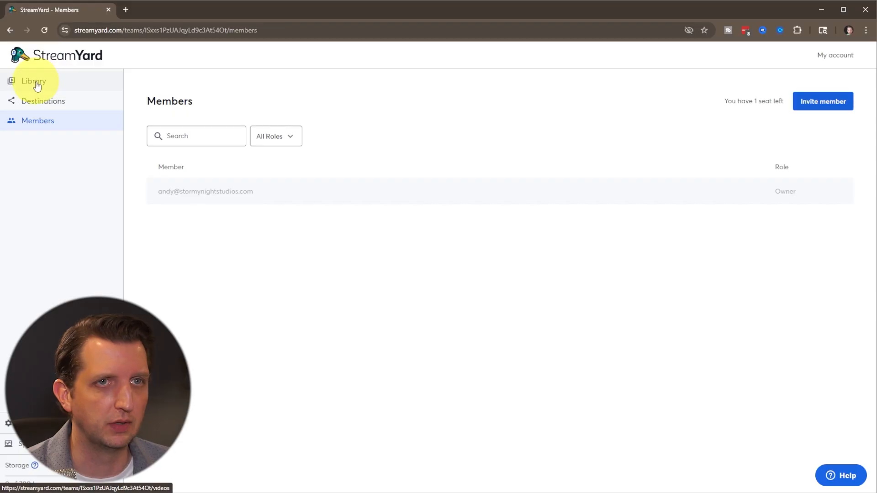
click(38, 55)
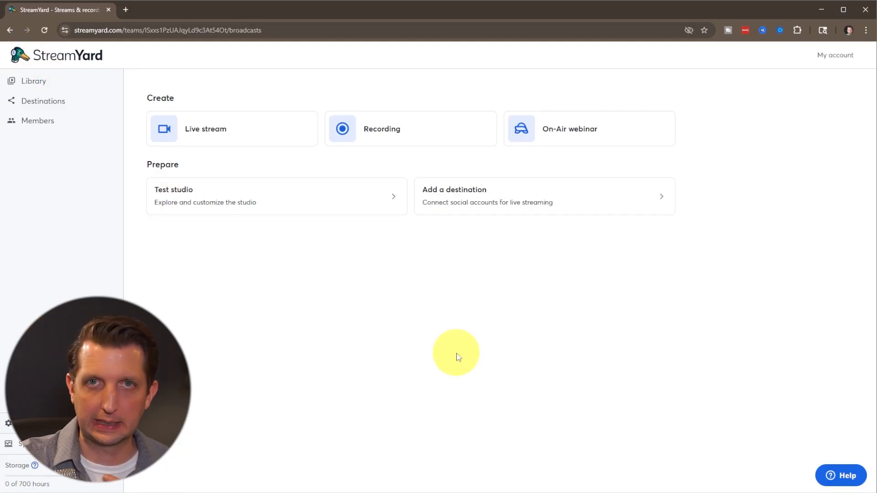
mouse_move(482, 322)
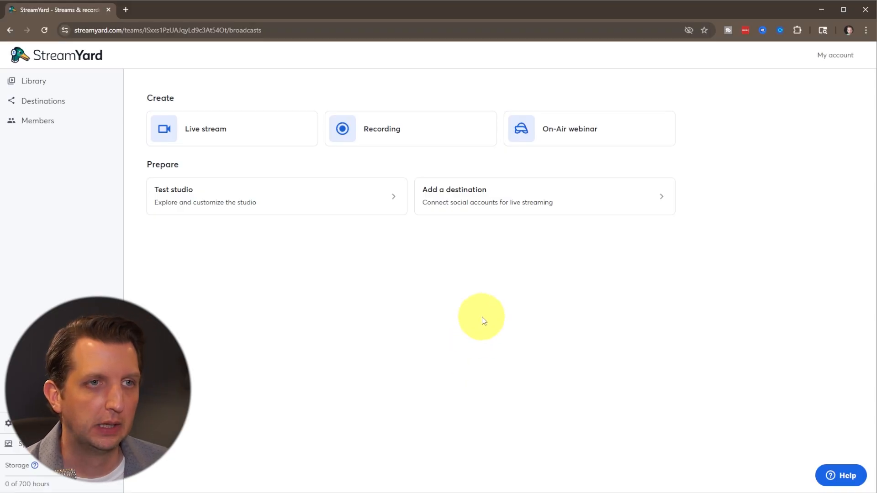
Add Twitch as a streaming destination, authorize the account, and go back to Home.
click(454, 195)
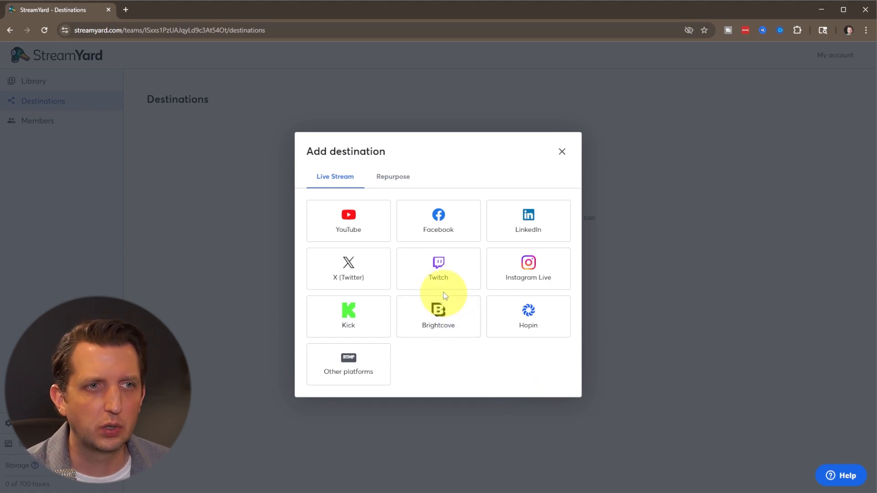
click(439, 268)
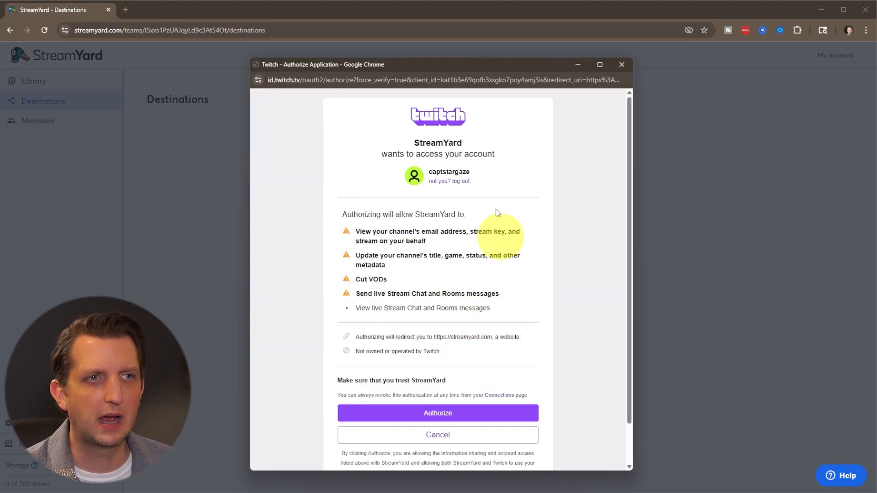
mouse_move(396, 224)
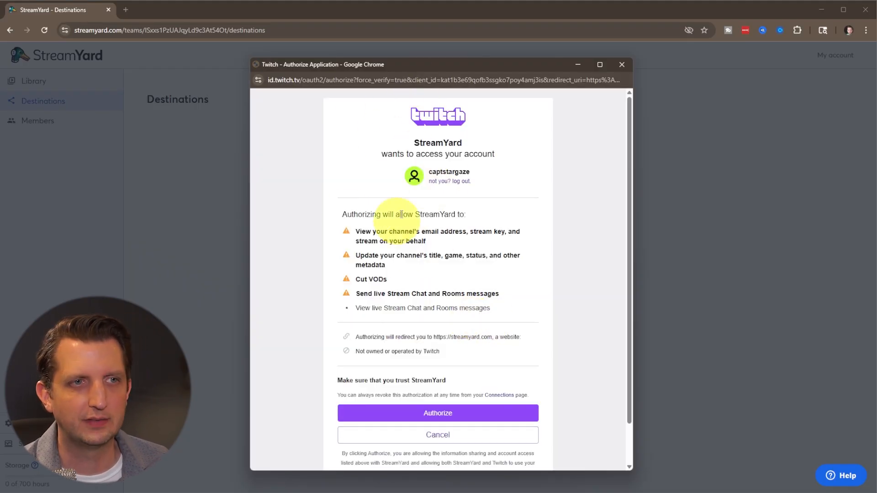
click(437, 413)
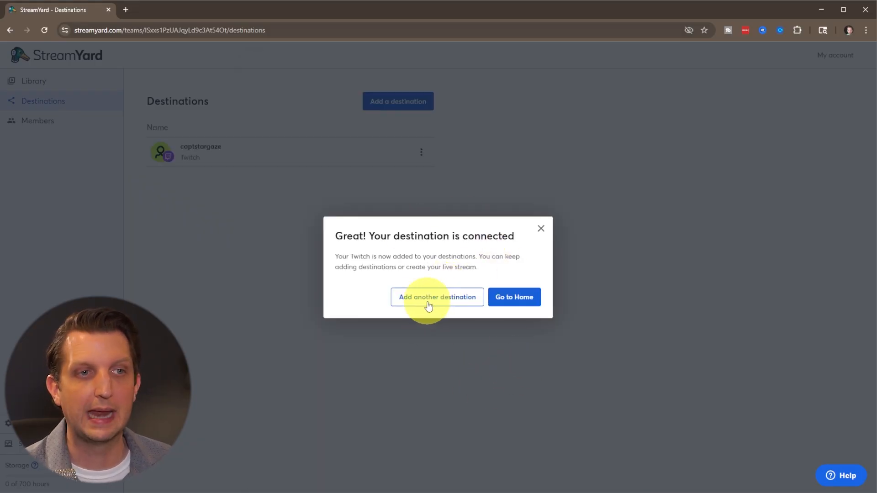
click(514, 297)
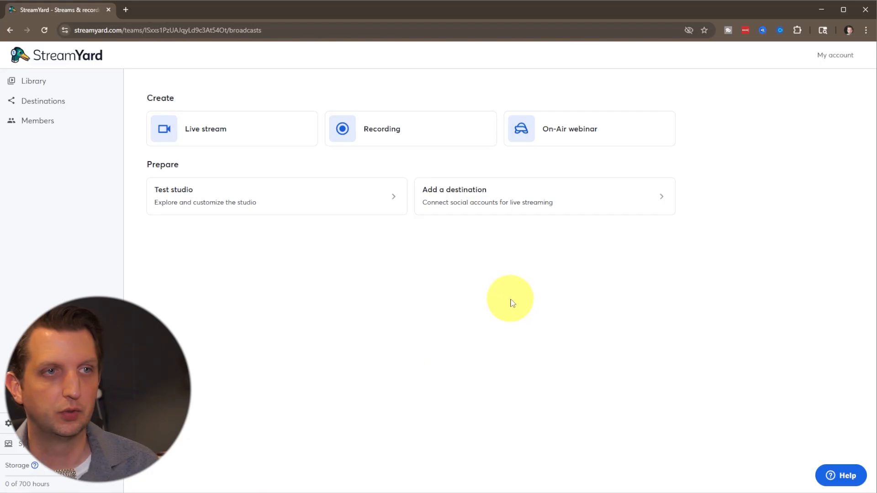
mouse_move(464, 273)
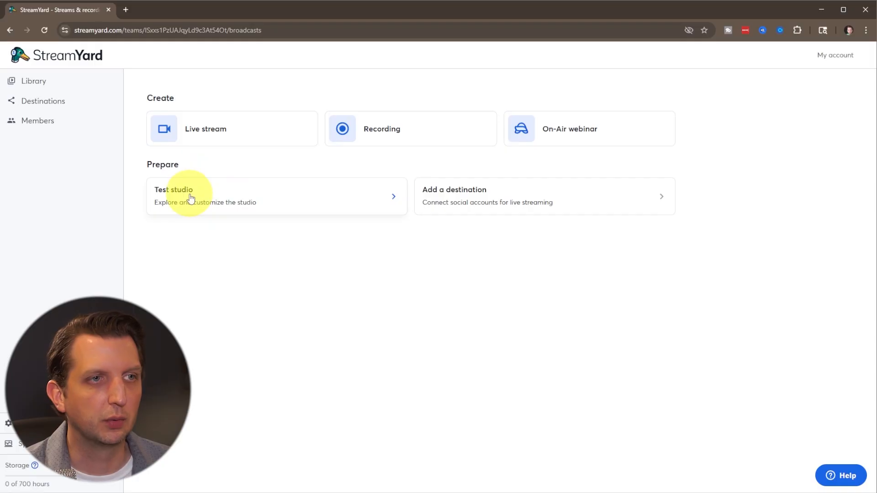
Pass the camera and mic check with display name Andy and enter the test studio.
click(188, 195)
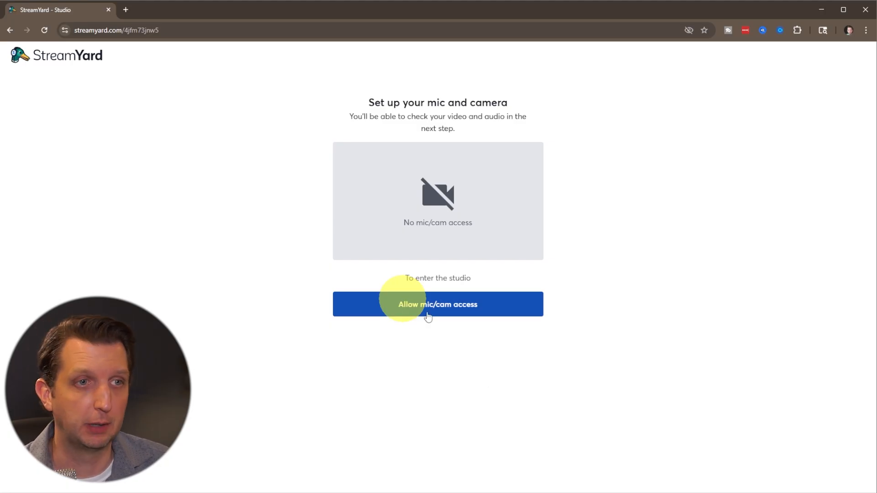
mouse_move(457, 243)
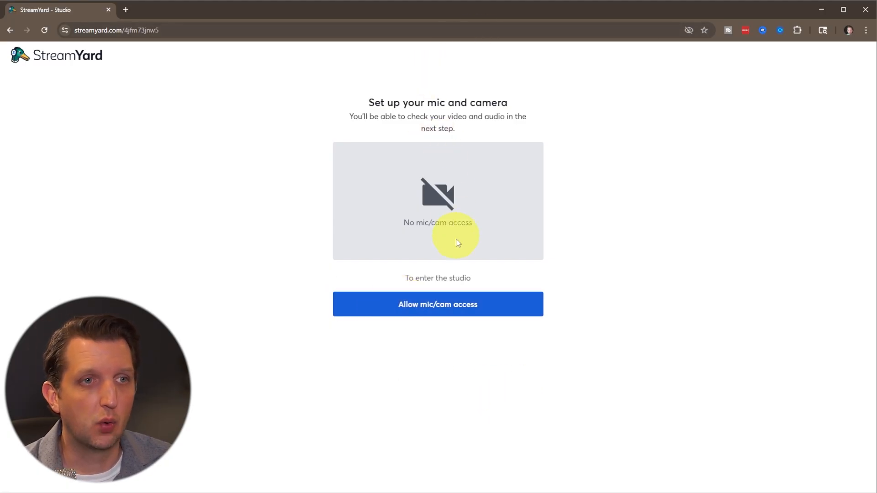
click(437, 304)
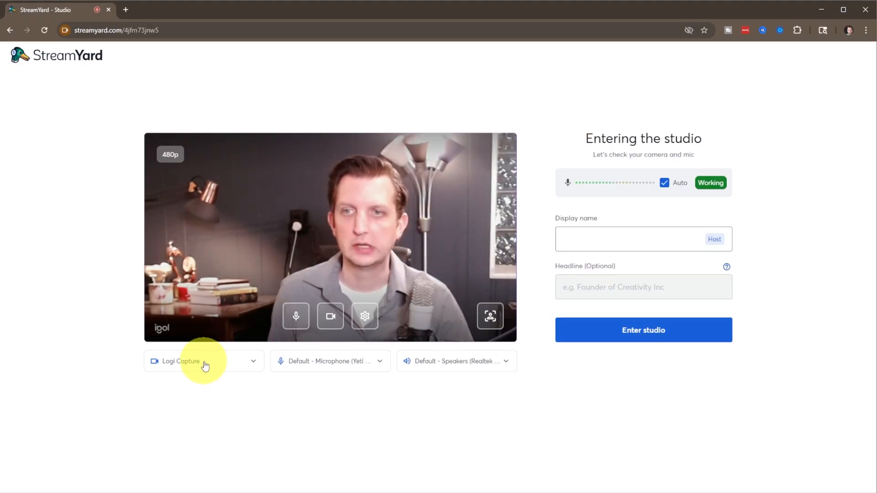
mouse_move(342, 365)
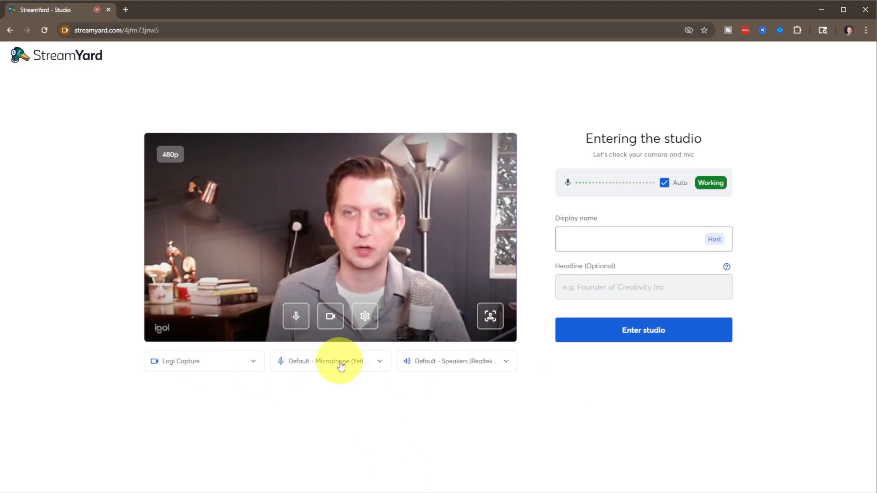
mouse_move(482, 322)
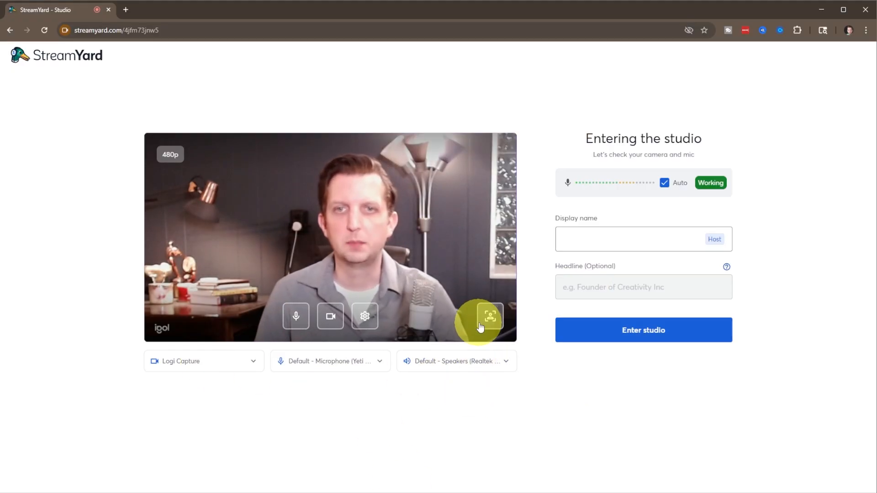
click(579, 240)
text(Andy)
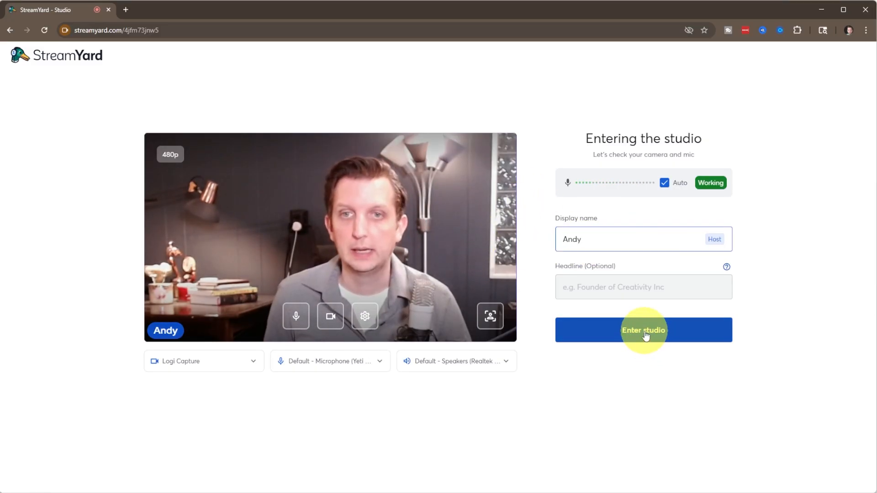
click(643, 329)
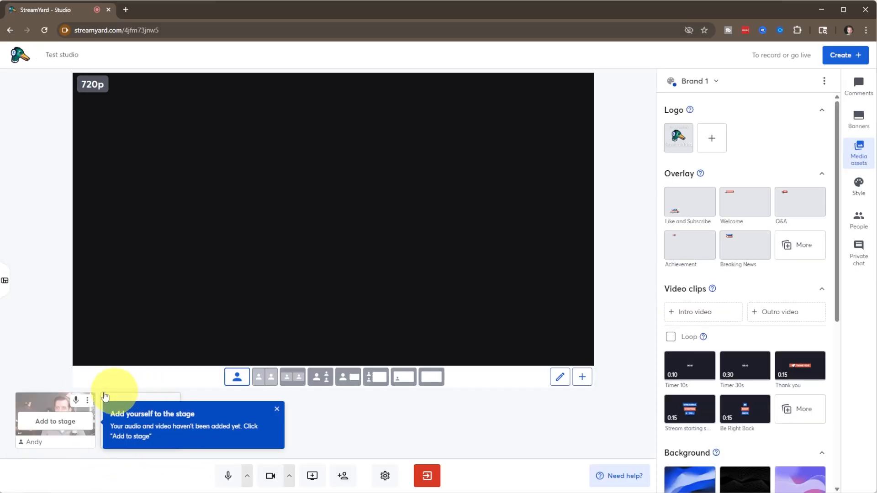
mouse_move(38, 454)
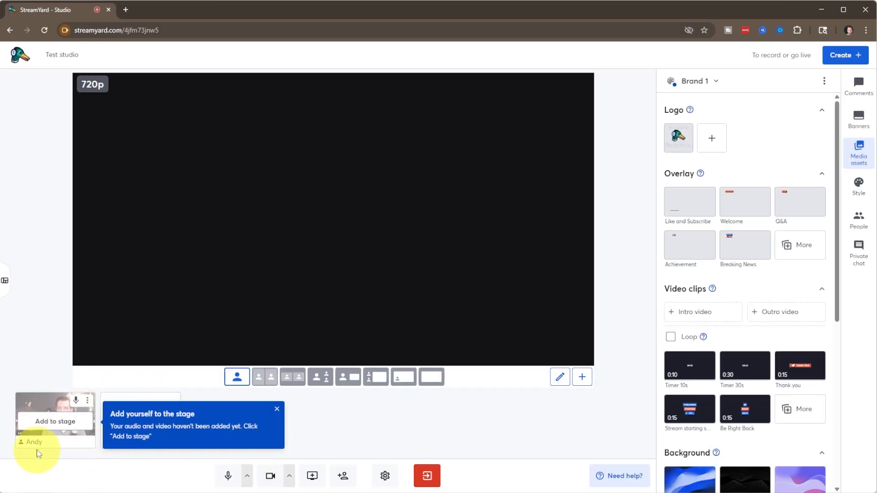
Add Andy's camera feed to the stage, try the two-person layout, and return to solo.
click(55, 421)
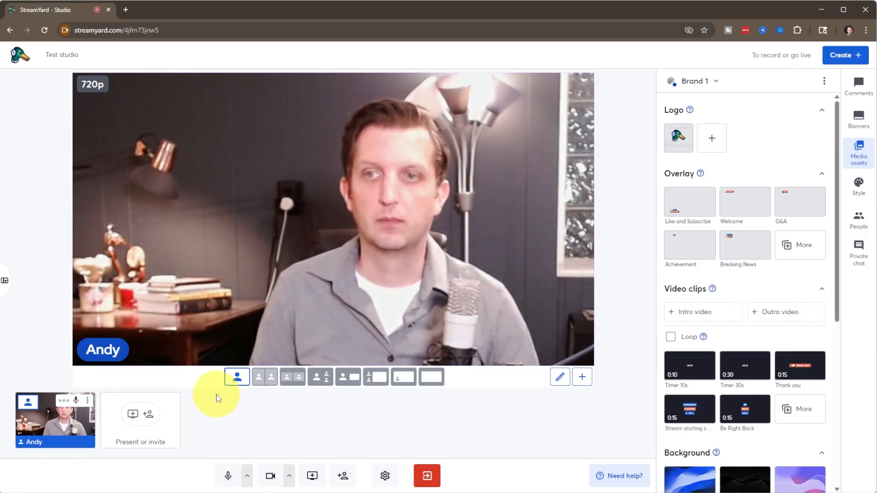
mouse_move(264, 379)
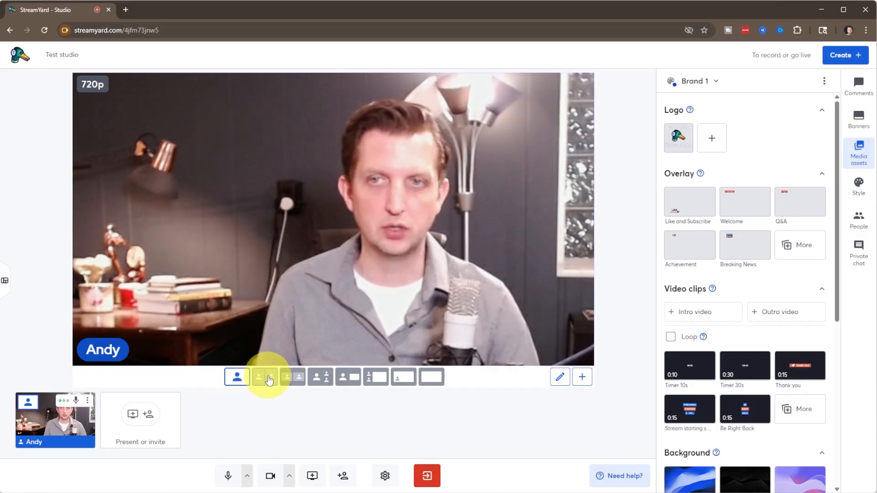
click(264, 376)
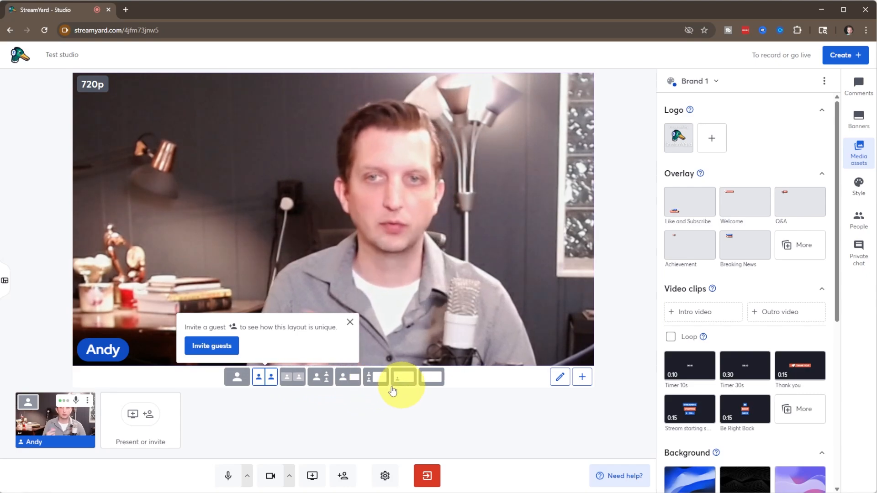
click(236, 376)
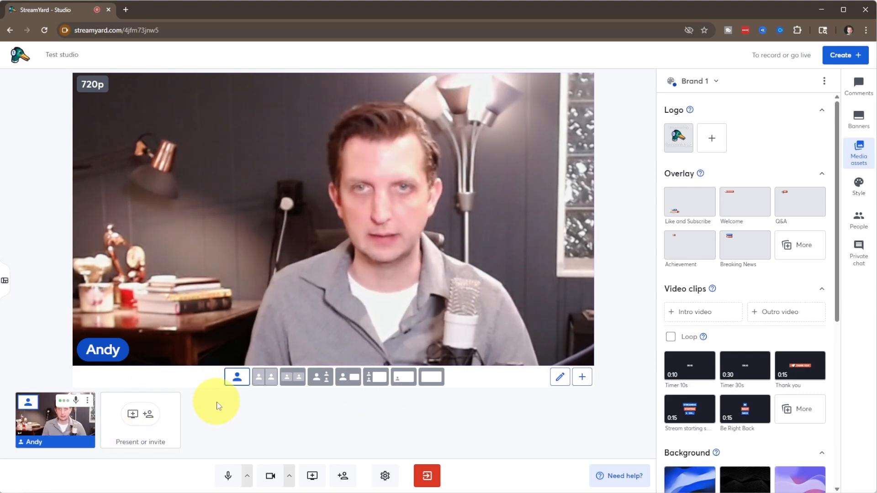
mouse_move(226, 486)
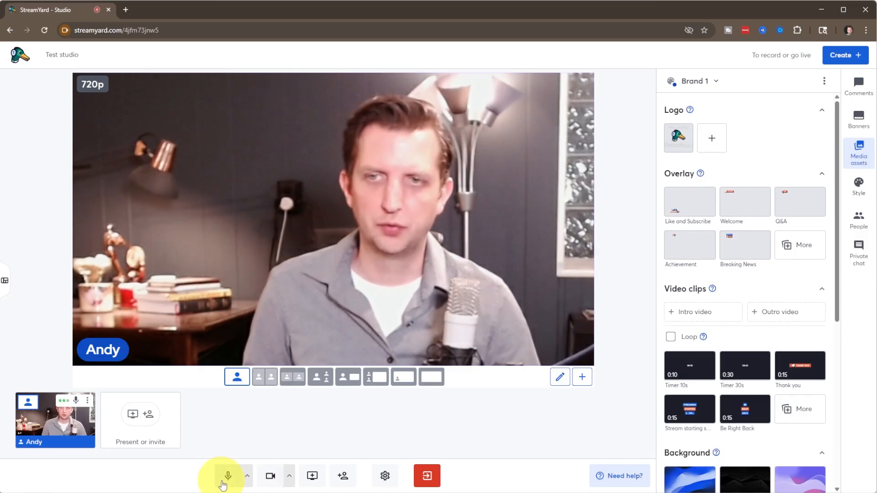
mouse_move(312, 476)
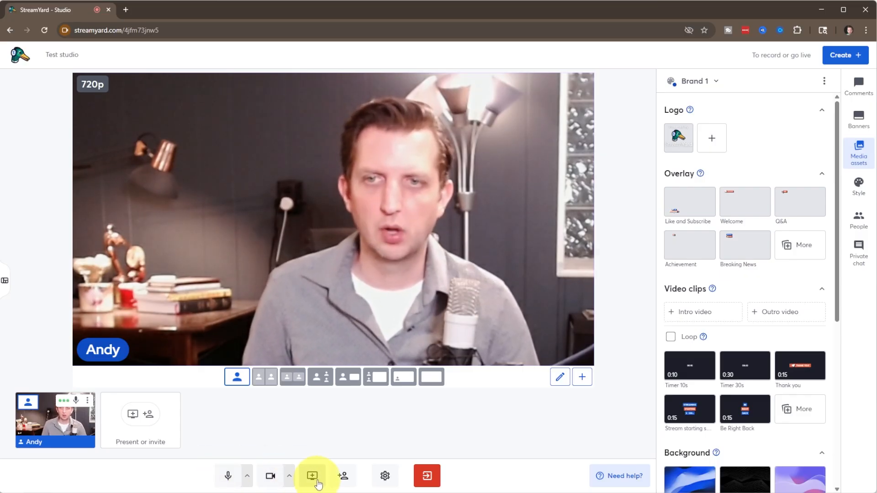
click(385, 475)
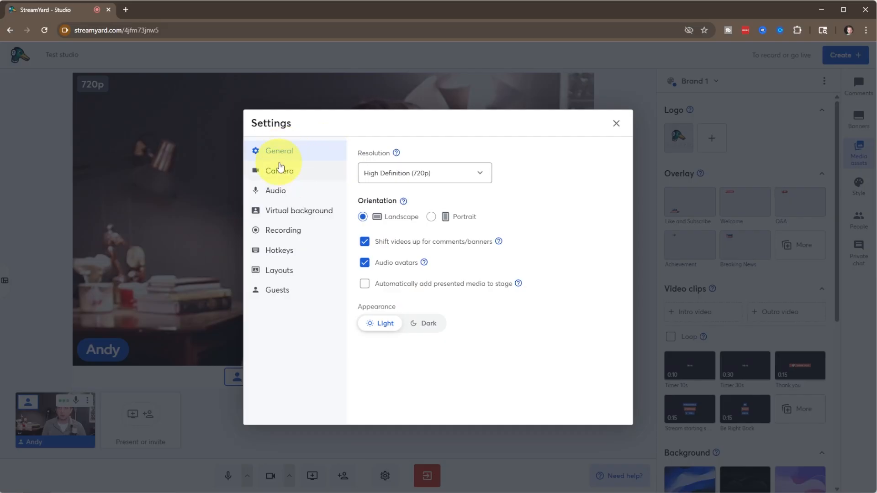
Try the brick wall and living room virtual backgrounds, then keep Blur on the camera feed.
click(299, 210)
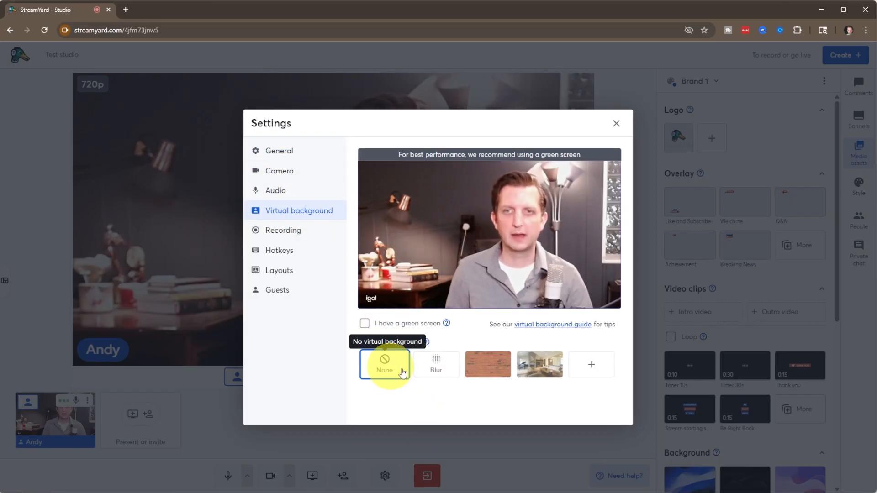
click(488, 364)
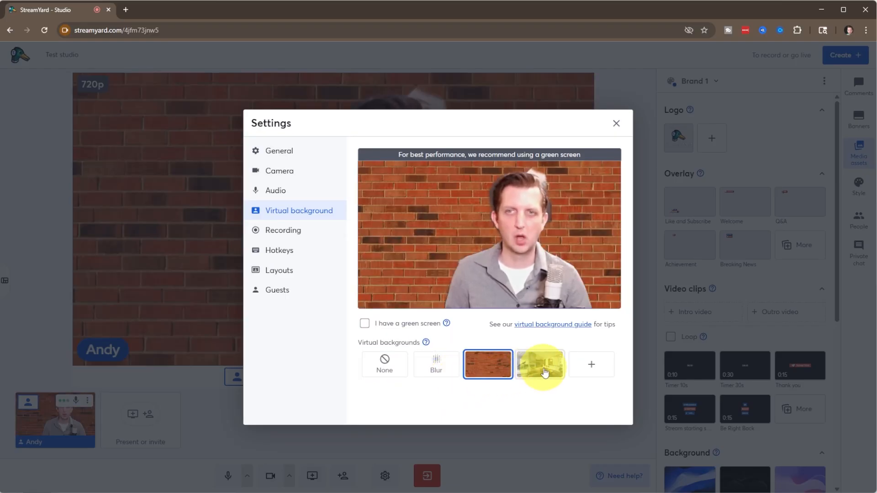
click(539, 364)
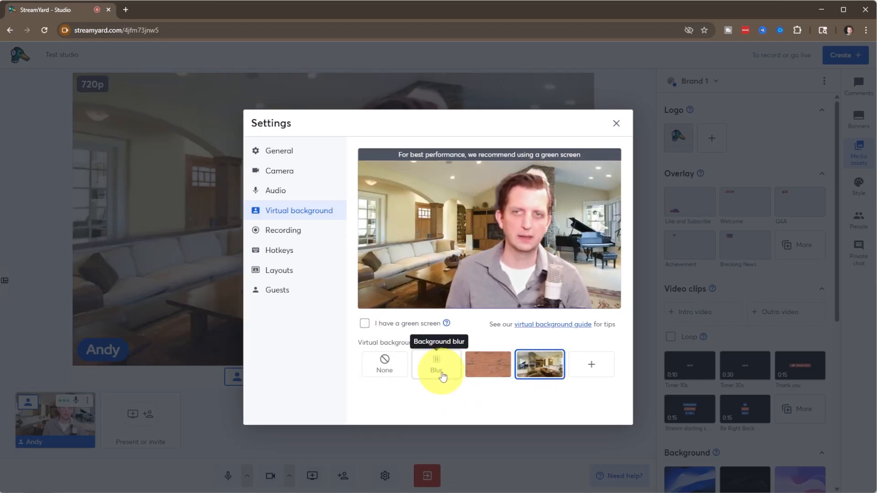
click(437, 365)
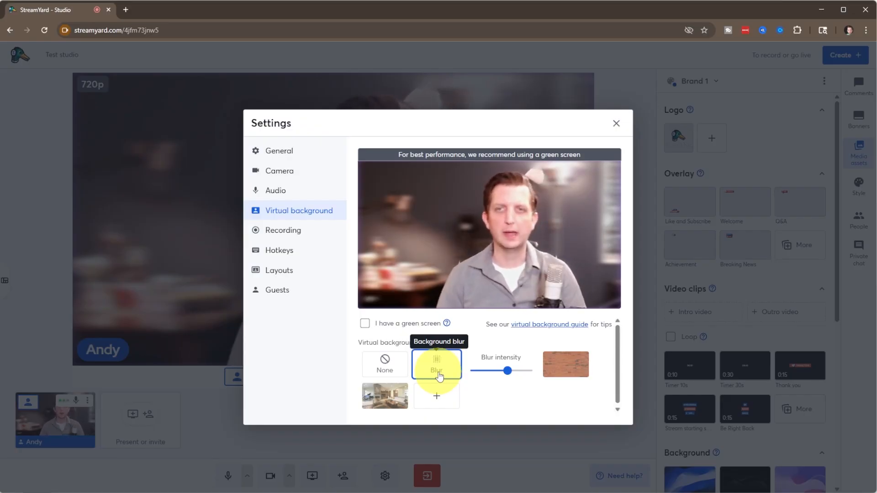
click(616, 123)
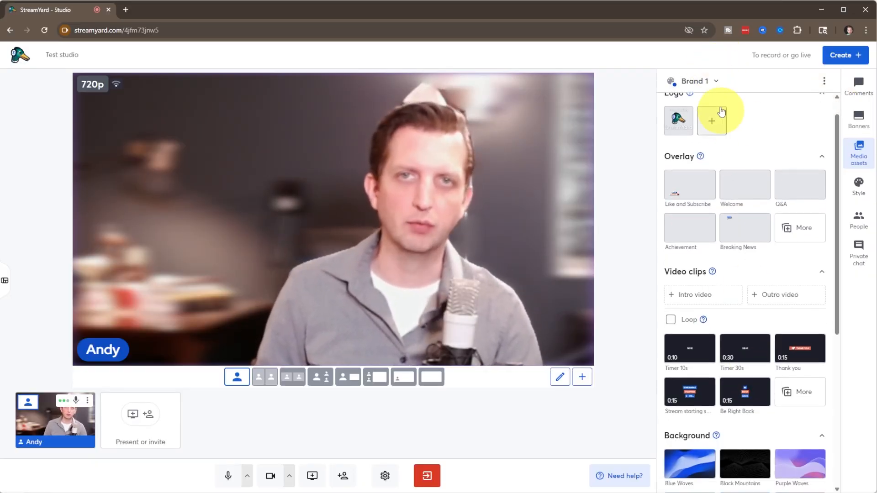
From Media assets, add the StreamYard logo and show the Like and Subscribe overlay.
click(694, 81)
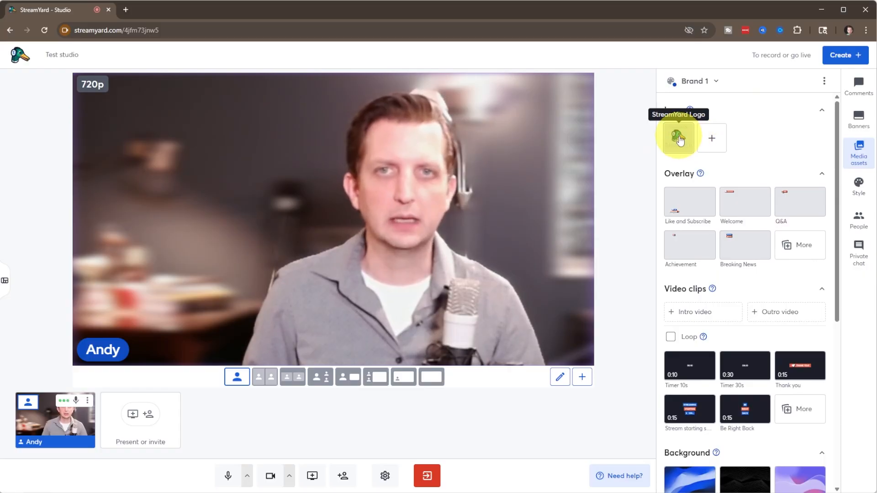
click(678, 137)
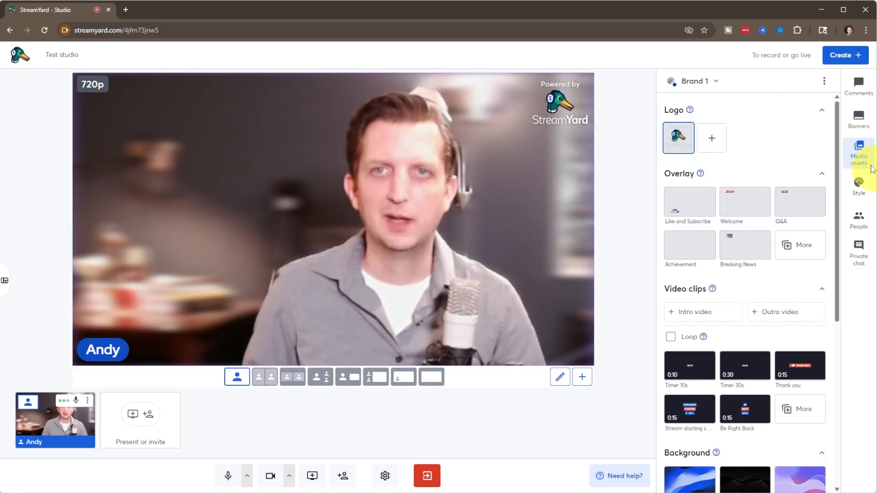
mouse_move(688, 217)
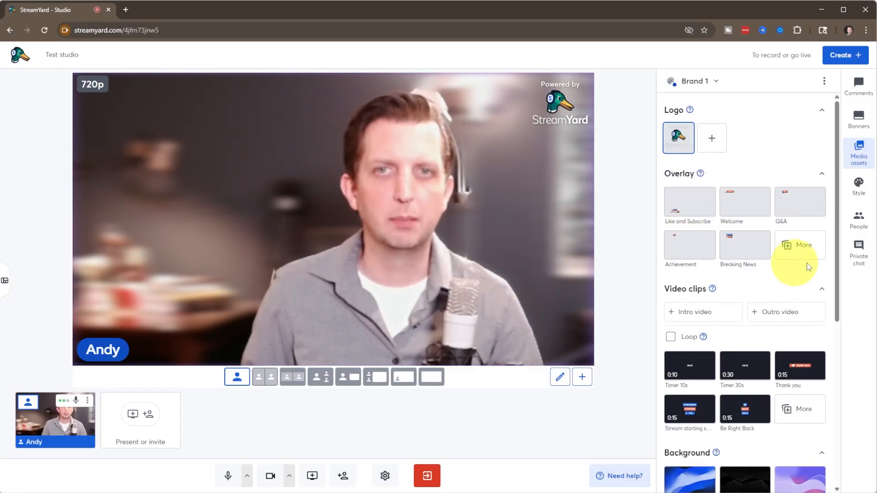
click(688, 202)
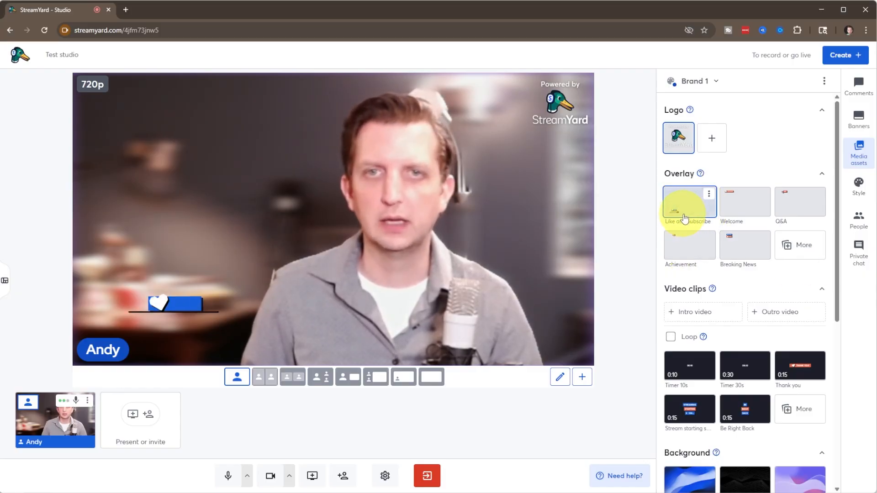
click(745, 201)
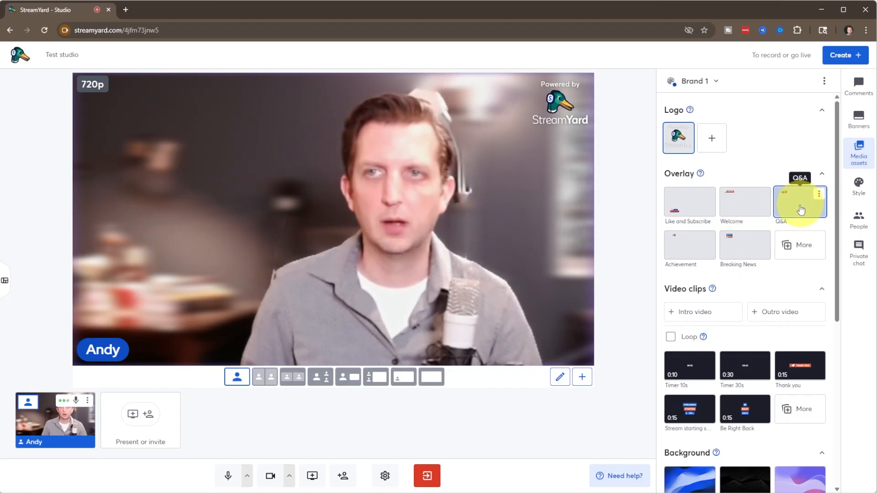
click(689, 202)
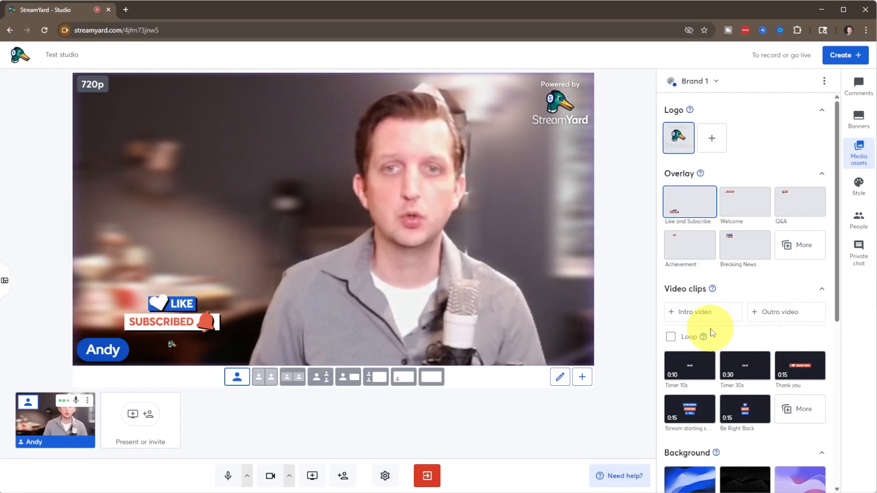
scroll(down, 3)
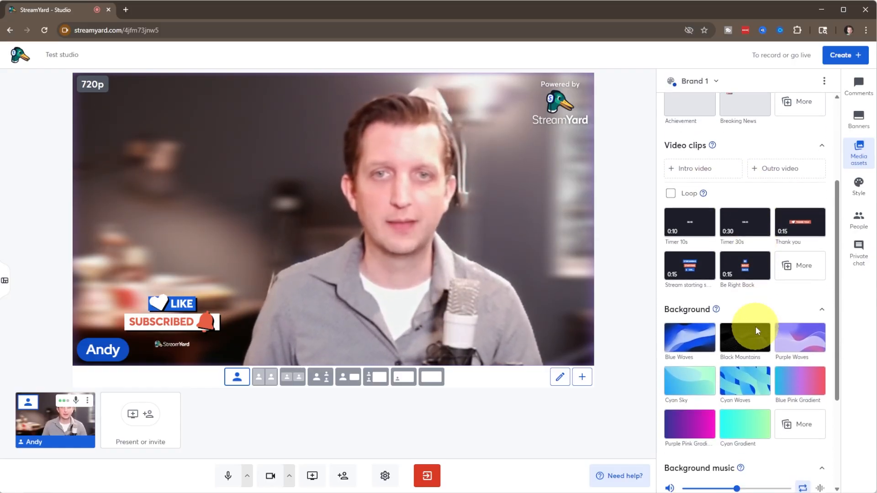
click(689, 222)
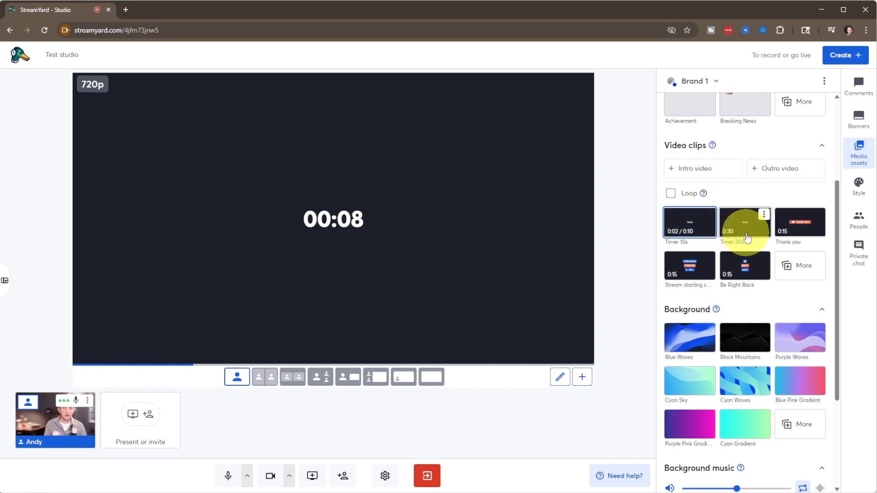
click(800, 222)
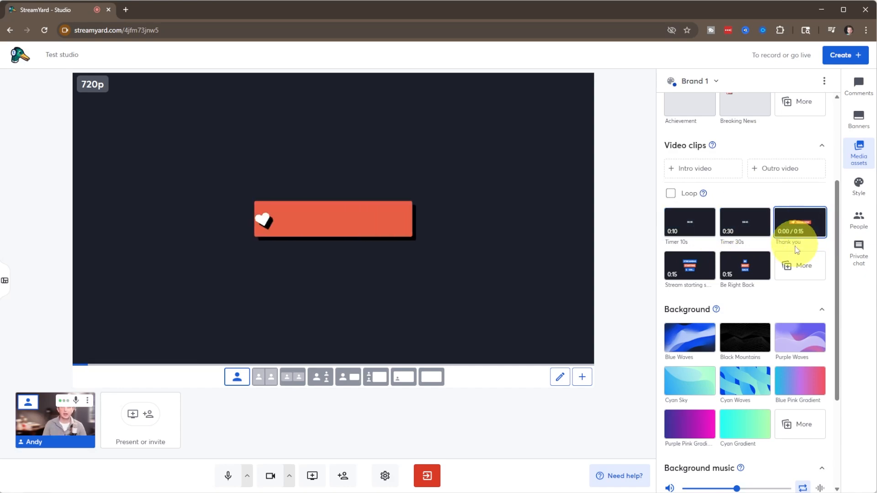
click(688, 266)
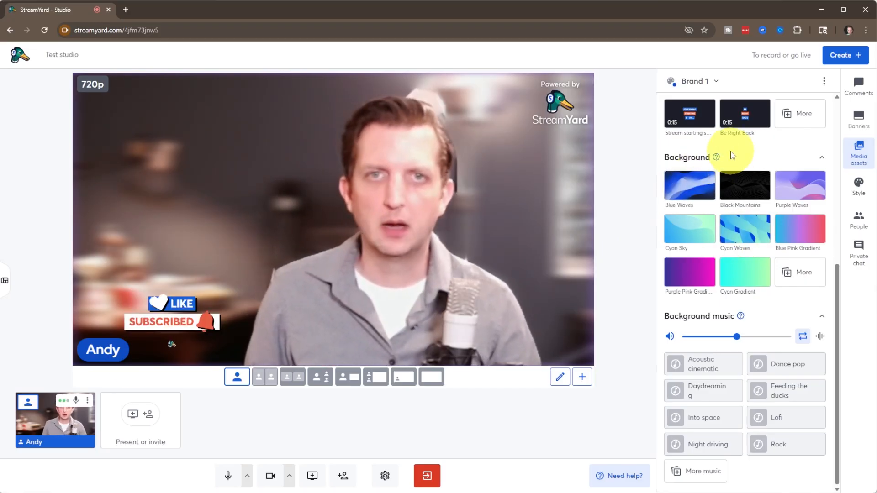
Show StreamYard's sample viewer comment on stage from the Comments panel.
click(858, 86)
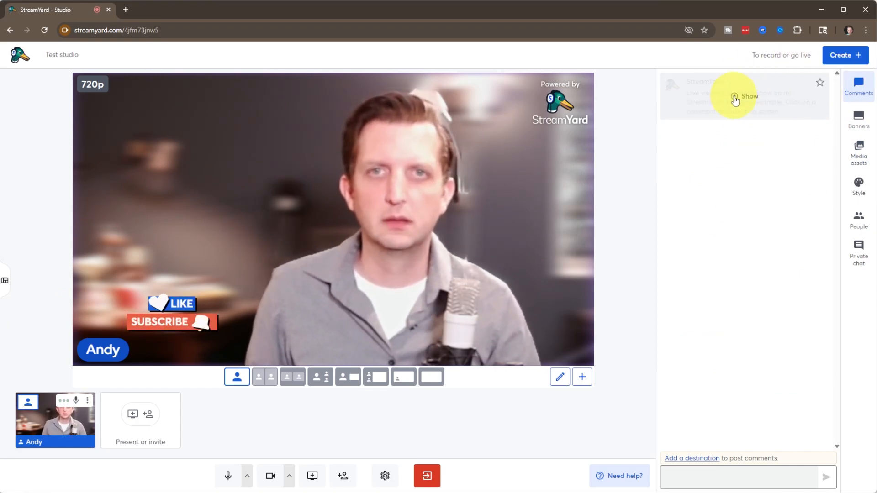
click(741, 97)
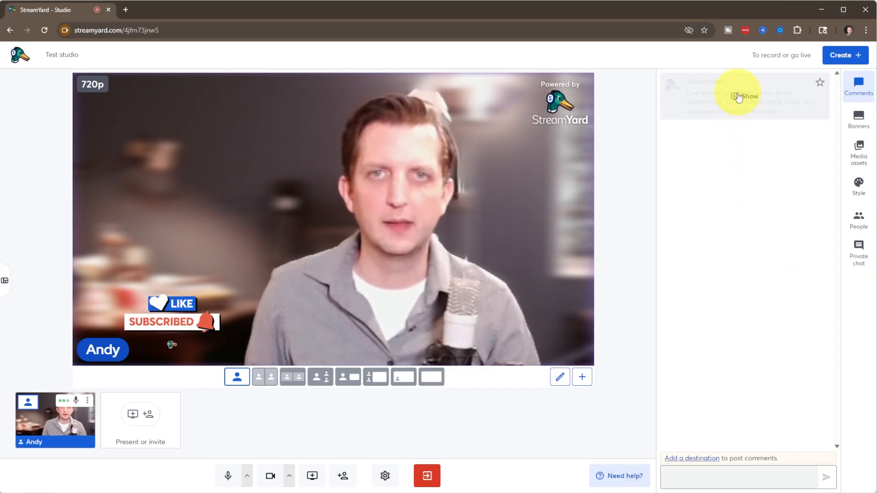
click(743, 97)
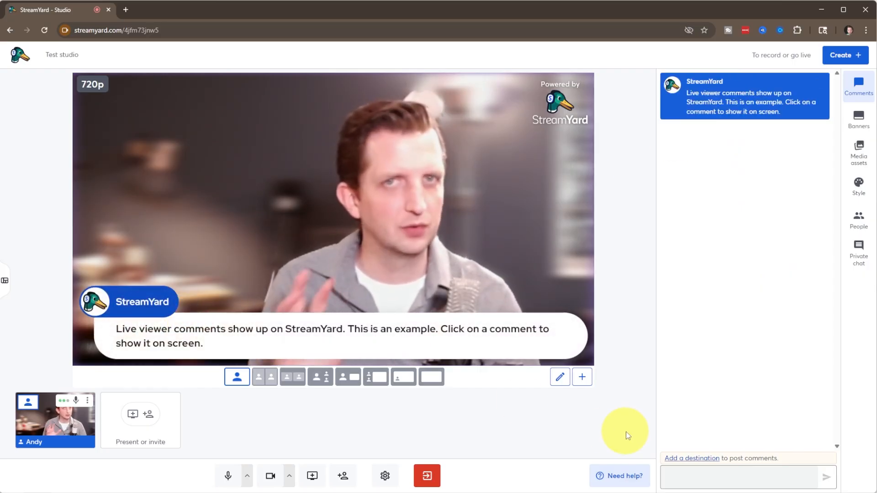
mouse_move(780, 104)
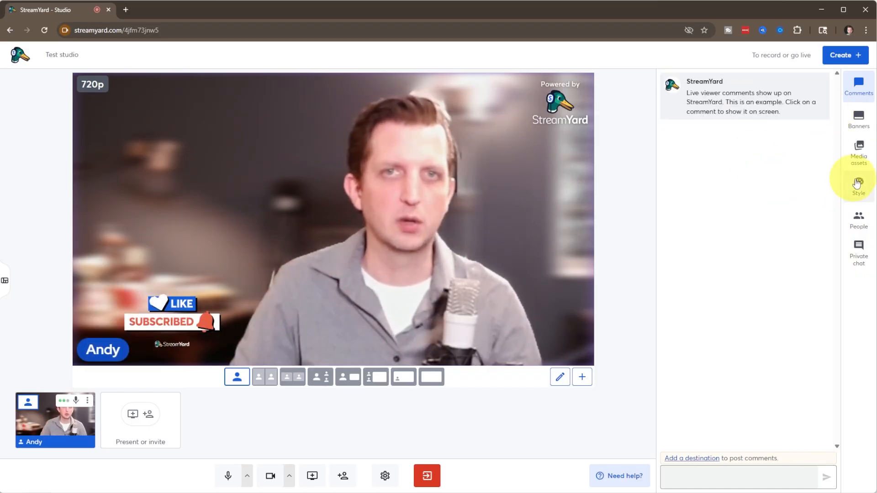
Show the first example banner, swap to the talking-points banner, then hide it.
click(858, 118)
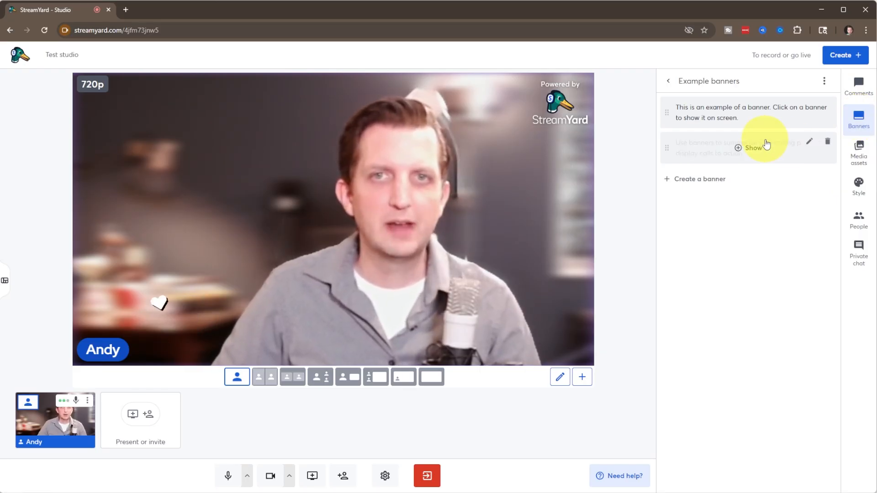
click(748, 148)
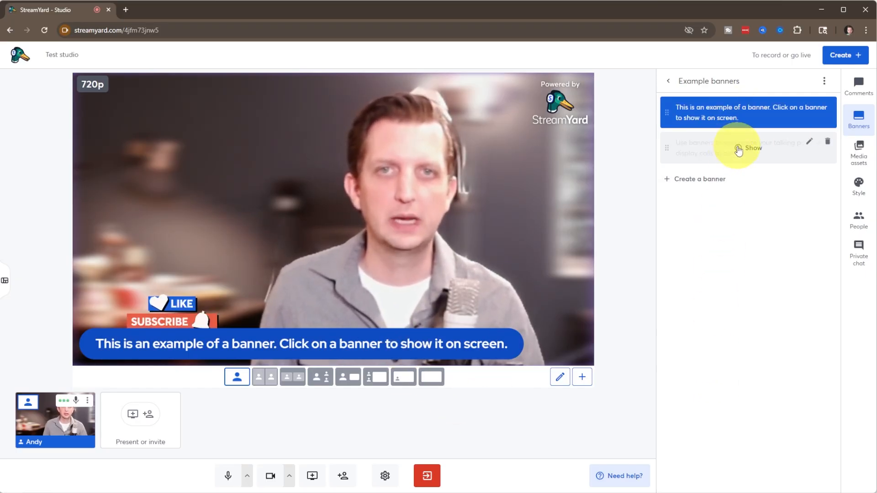
click(744, 148)
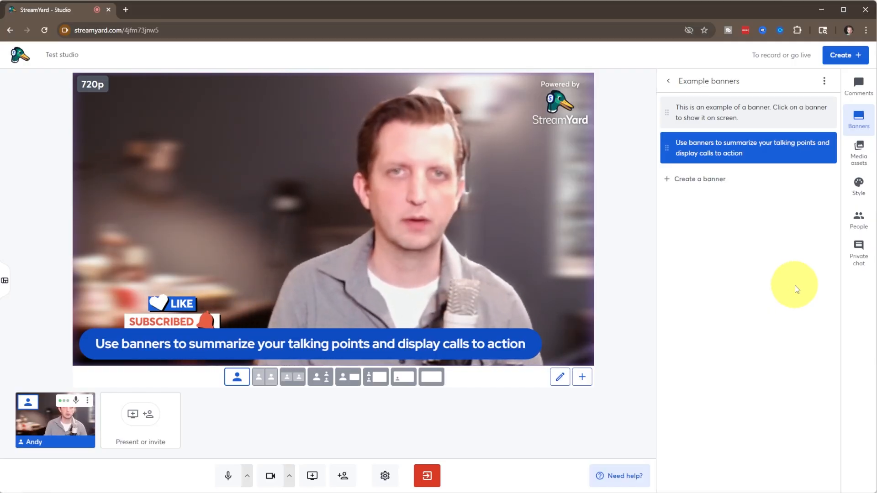
click(747, 148)
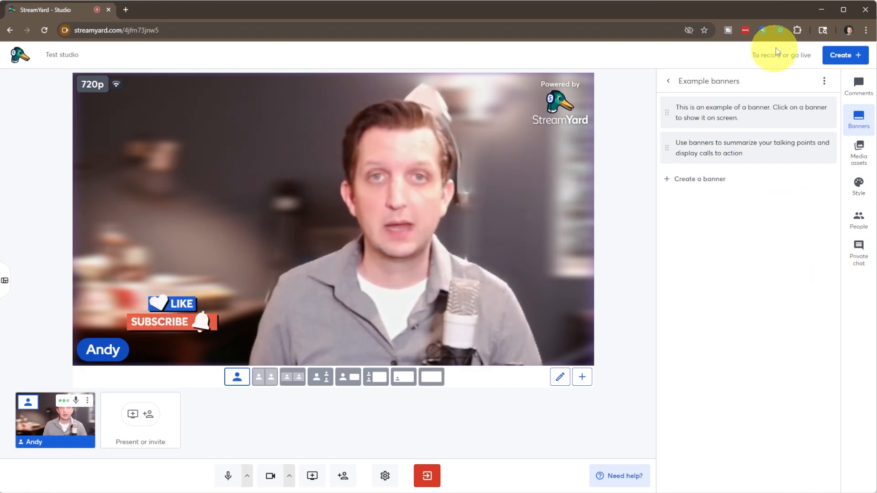
Open the Create dialog offering live stream, recording or On-Air webinar.
click(845, 55)
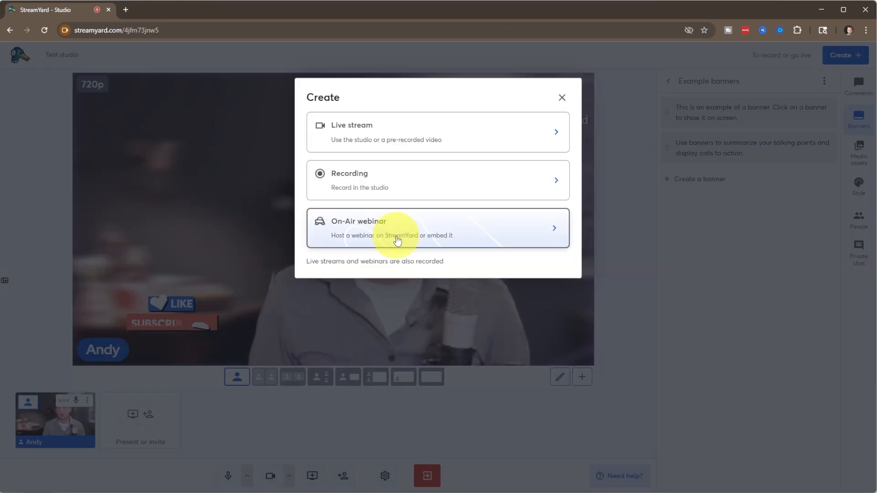
mouse_move(458, 163)
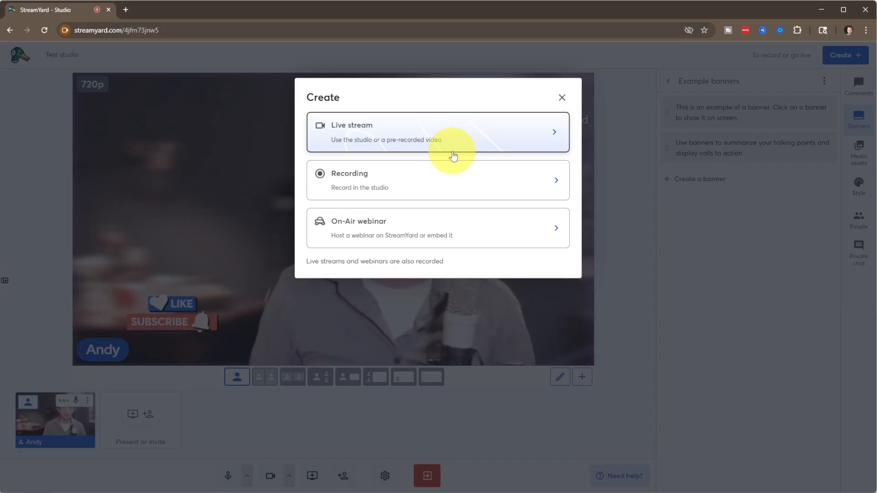
mouse_move(461, 178)
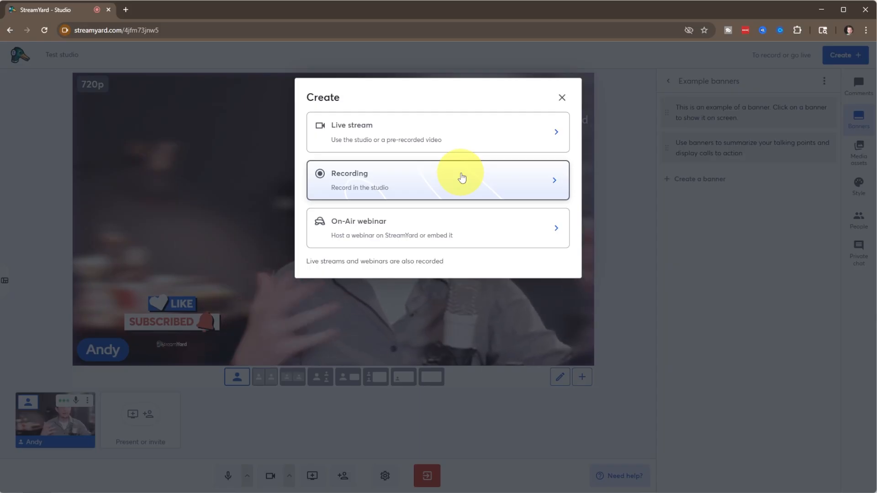
mouse_move(453, 222)
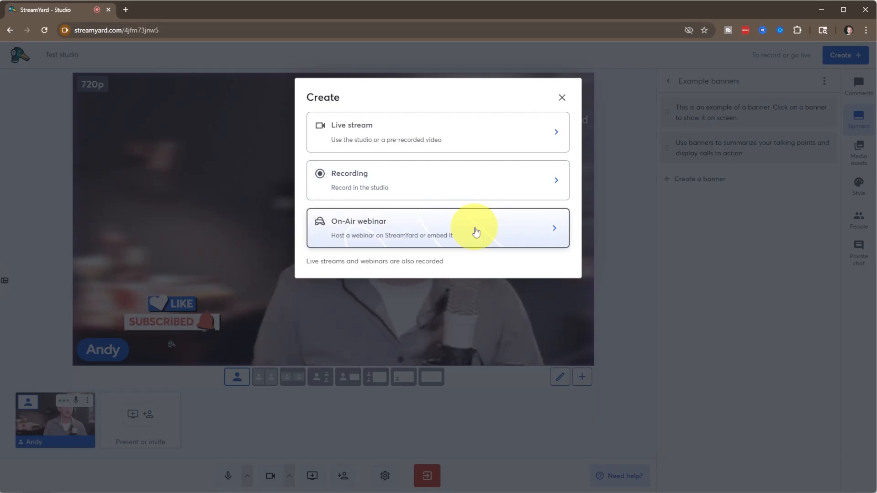
mouse_move(437, 137)
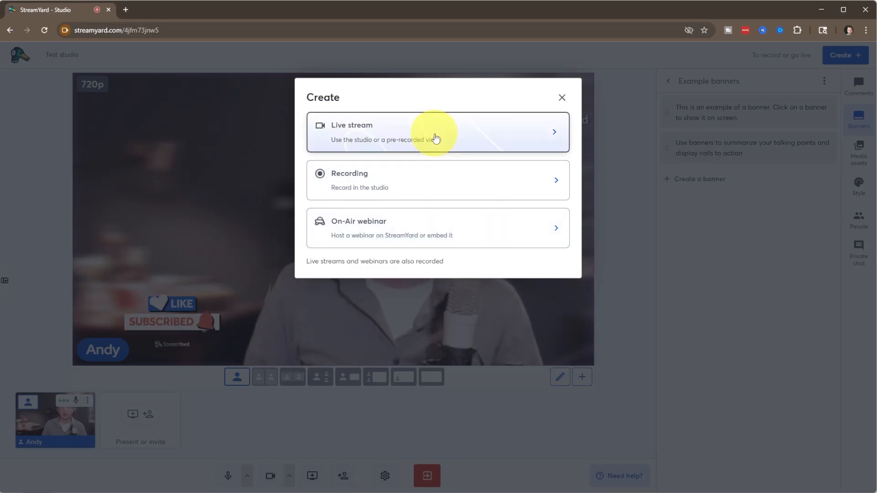
Create a live stream titled 'My first Streamyard'.
click(436, 131)
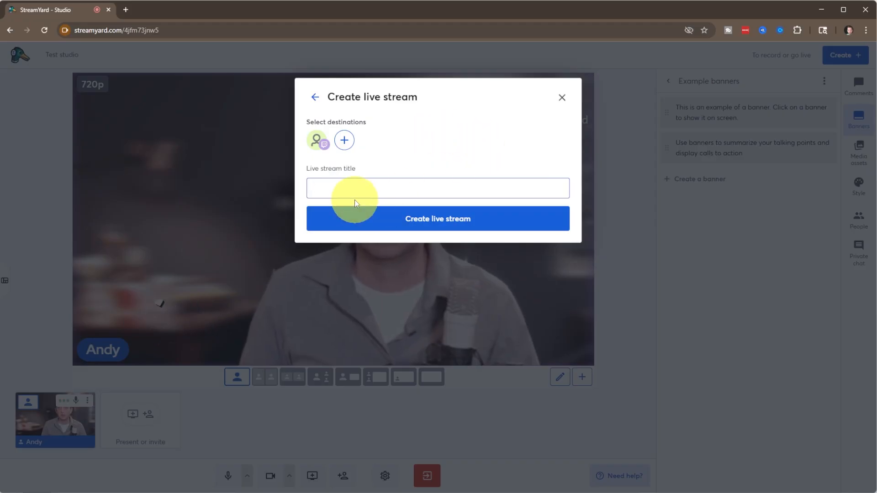
text(My first Strea)
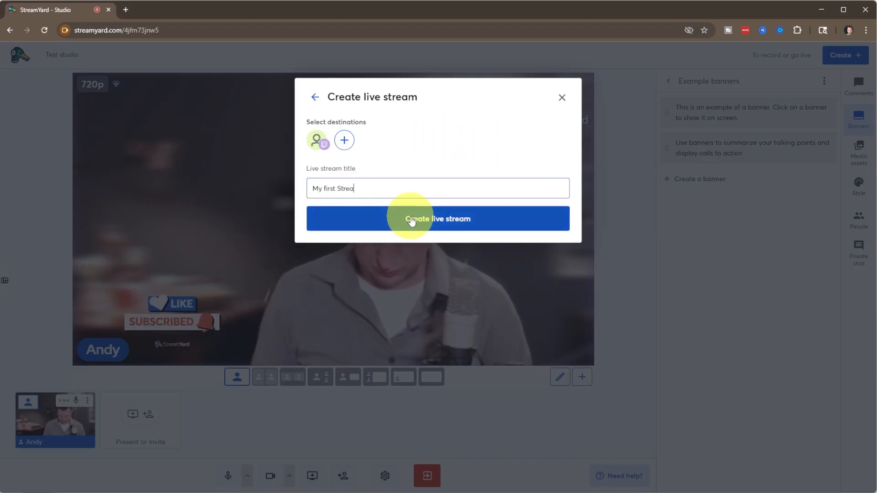
click(438, 218)
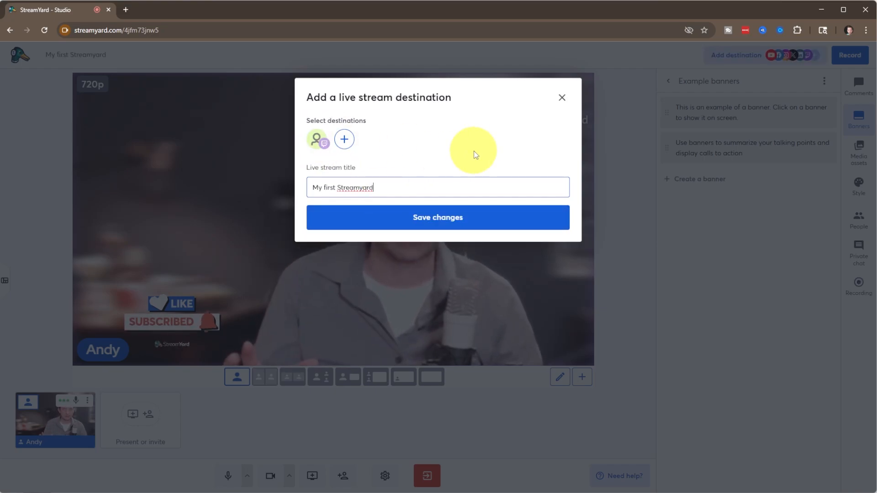
mouse_move(317, 141)
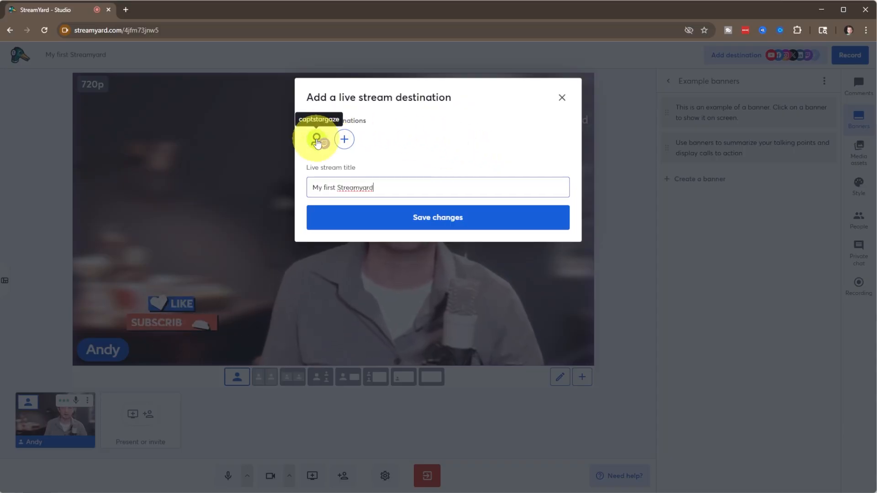
Set the destination to the Twitch account, keep Talk Shows & Podcasts category, and save changes.
click(344, 139)
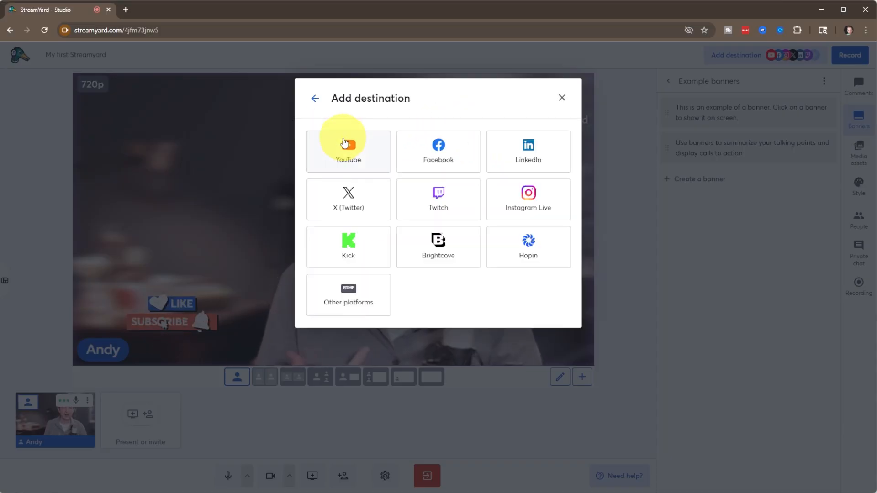
click(348, 151)
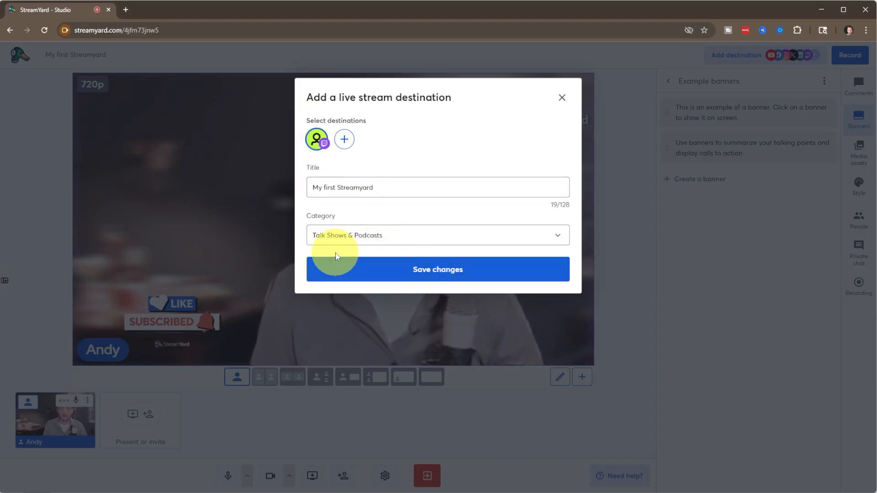
click(438, 235)
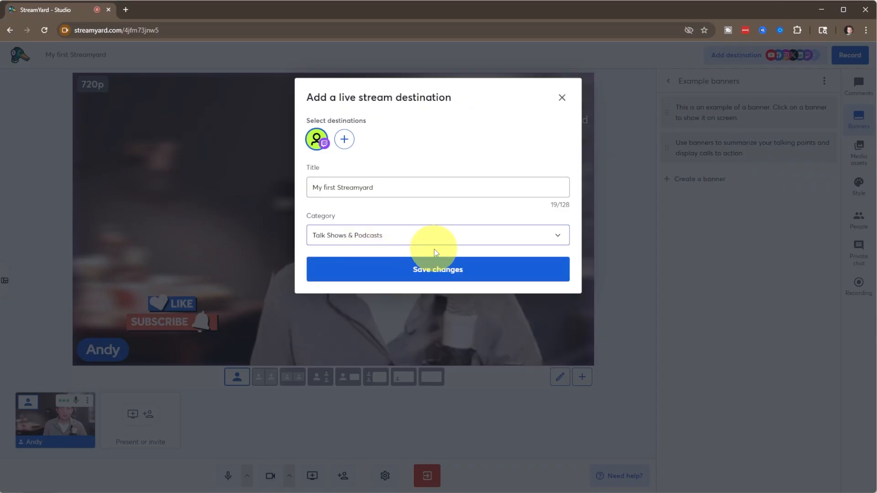
click(437, 268)
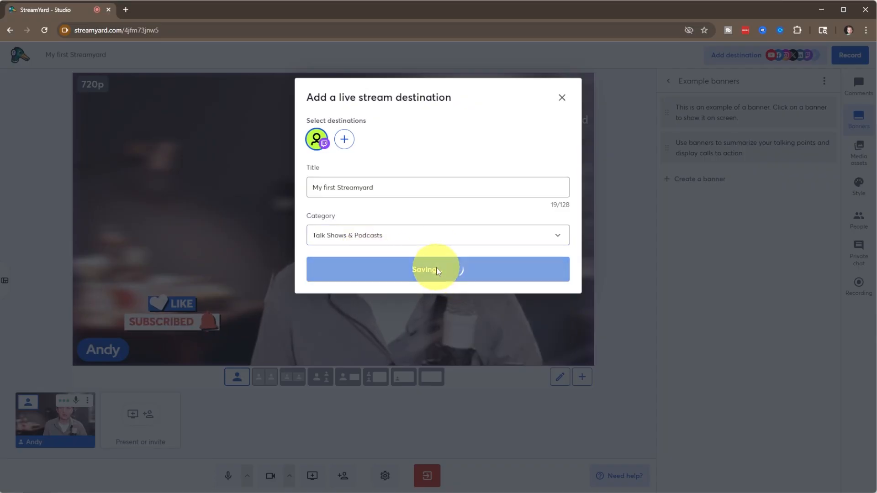
click(438, 268)
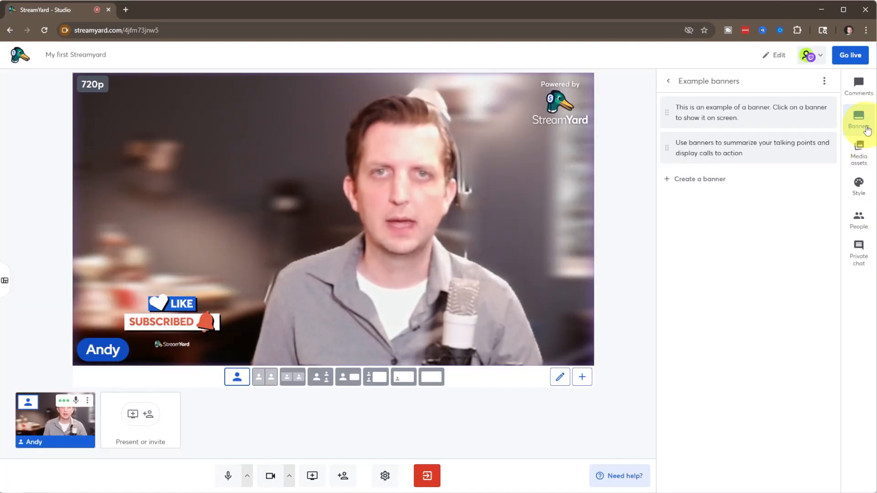
Go live and confirm in the Ready to go live popup so the broadcast starts.
click(747, 112)
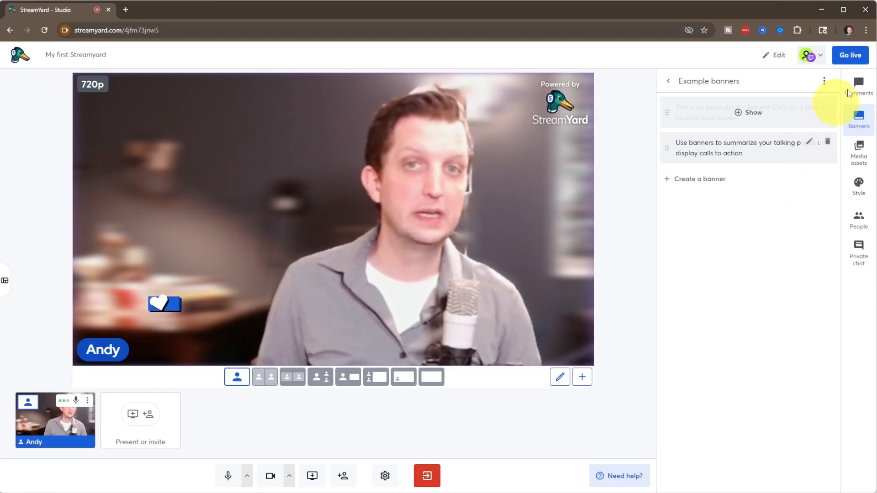
click(849, 55)
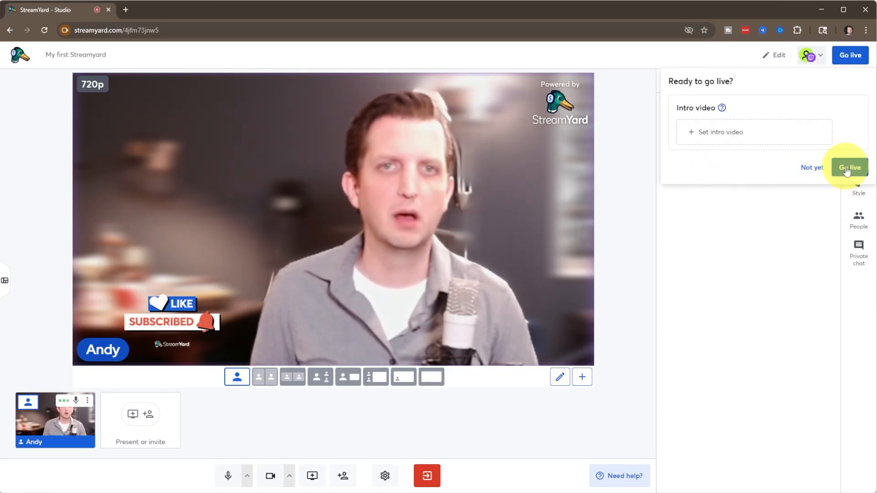
click(849, 168)
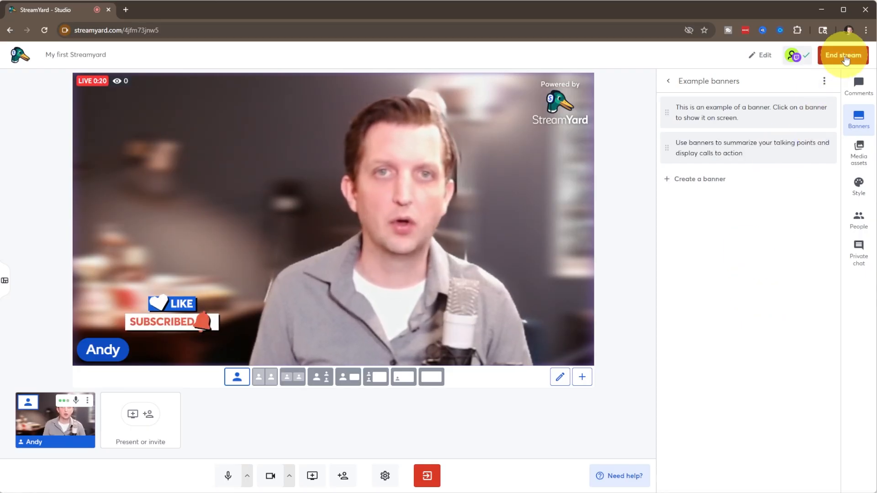
End the stream, rate it Good with thumbs-up, and choose Not now for feedback.
click(843, 55)
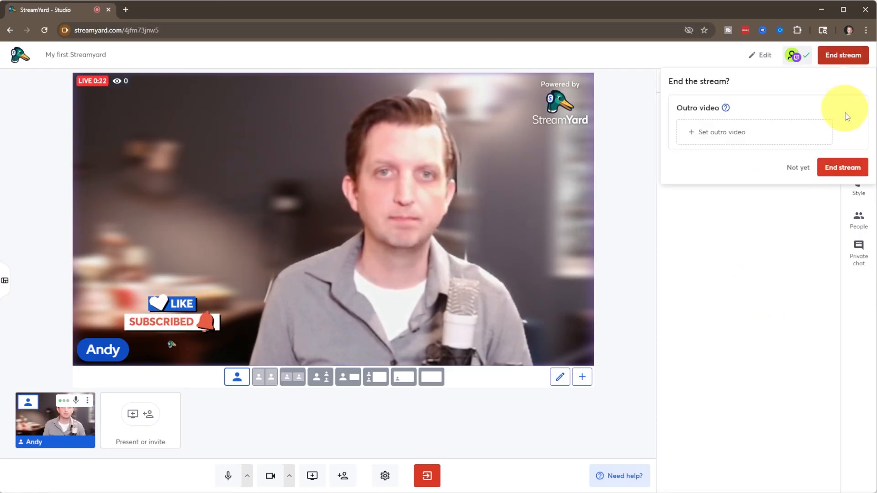
mouse_move(769, 177)
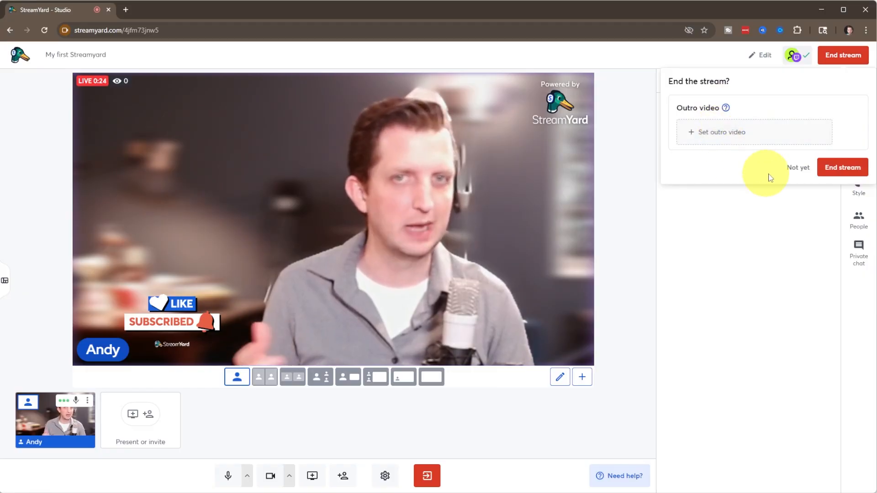
click(842, 167)
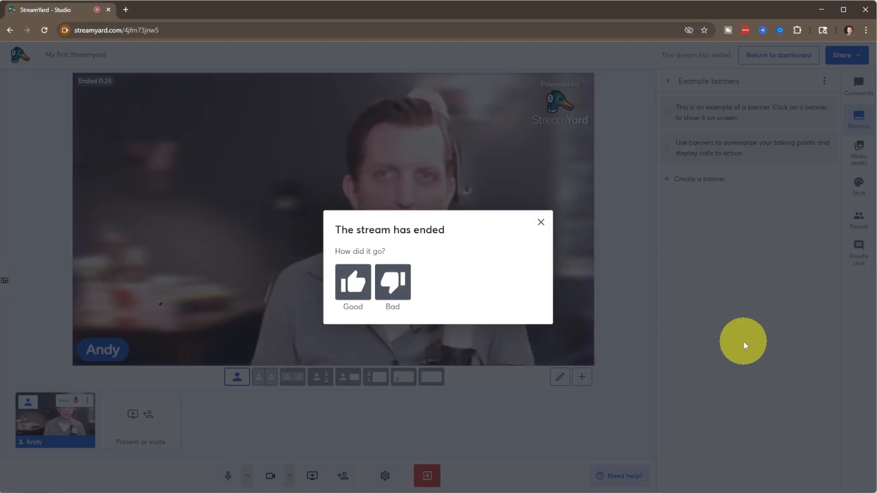
mouse_move(716, 316)
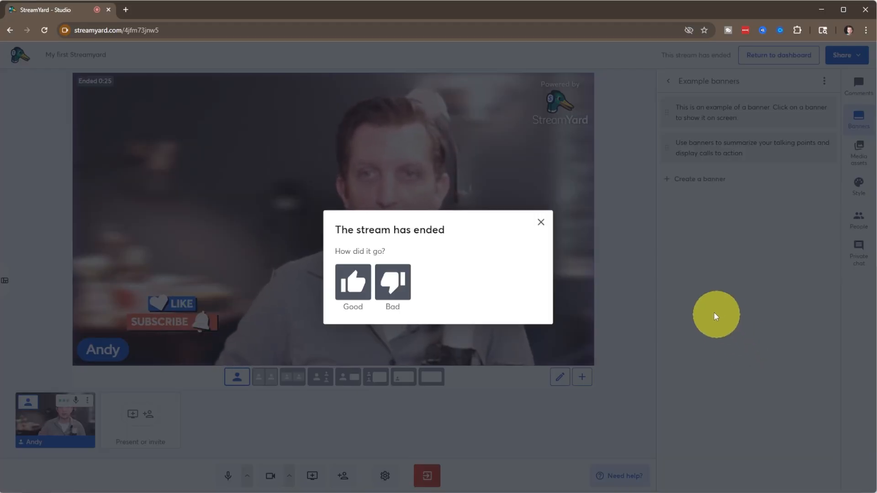
click(352, 283)
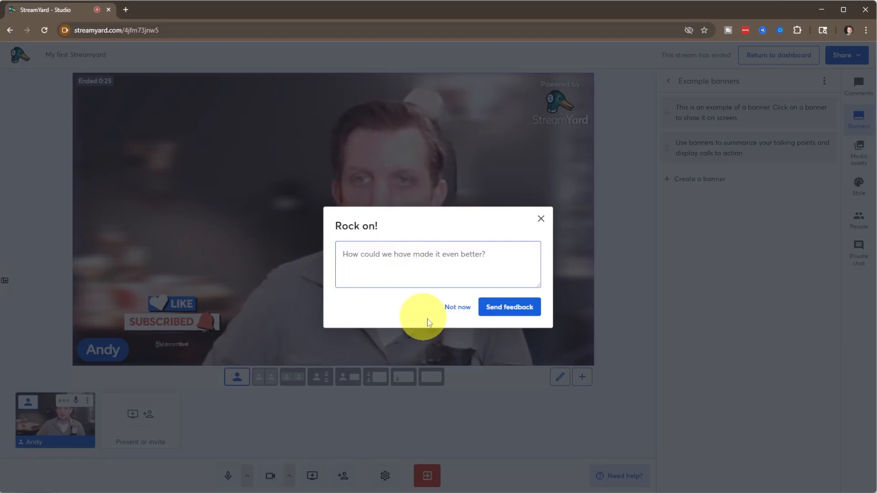
click(457, 307)
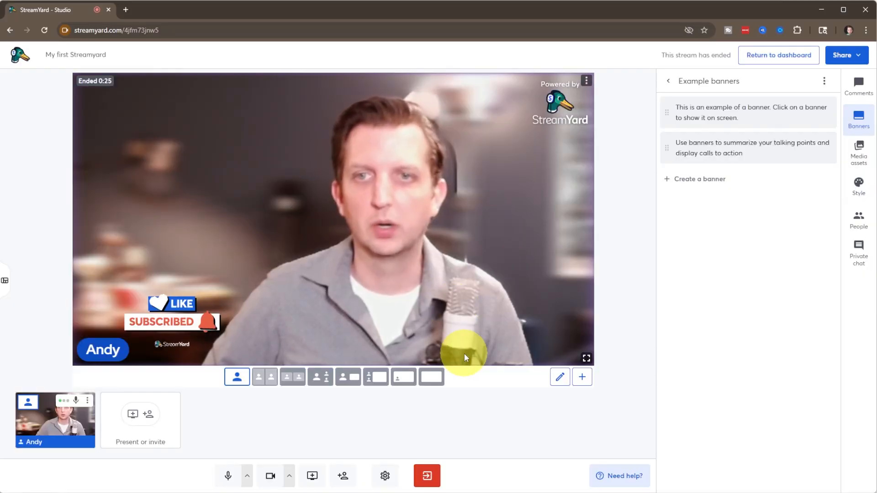
mouse_move(506, 408)
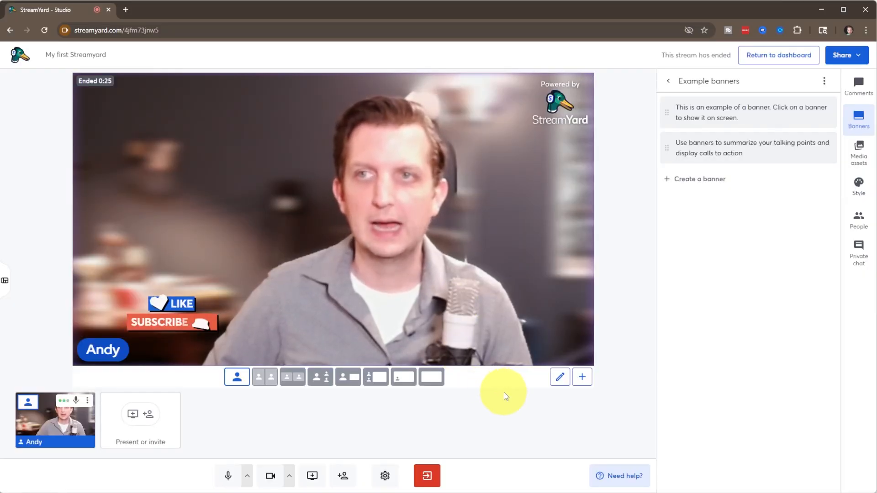